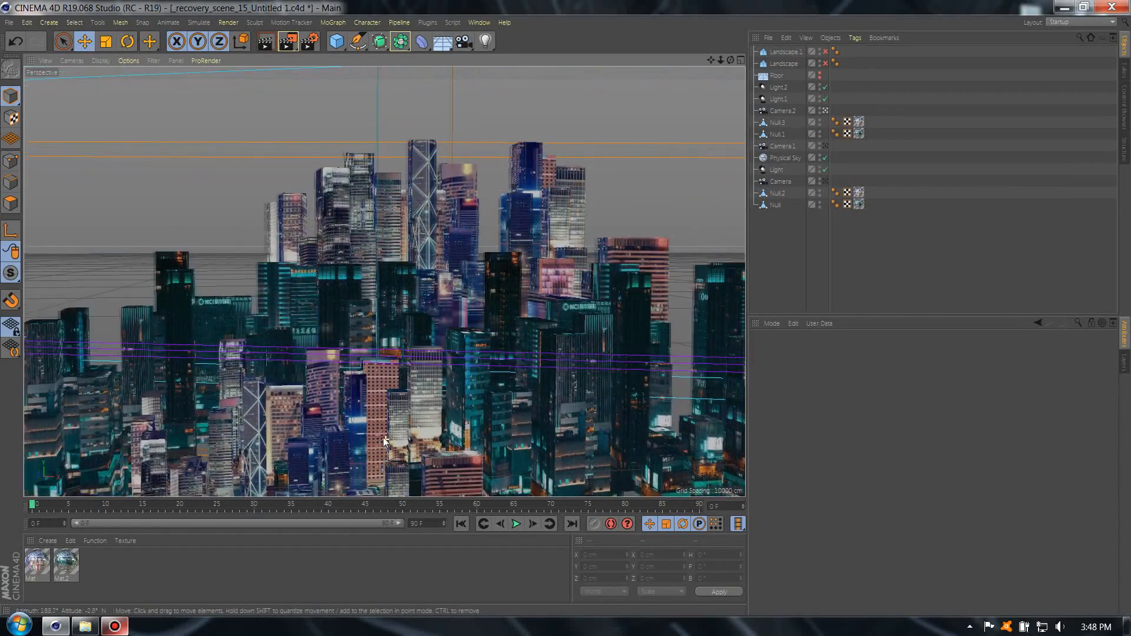
- Orbit the finished city once, then start a fresh document holding a single cube
{"action": "left_click_drag", "start_coordinate": [387, 442], "coordinate": [469, 198]}
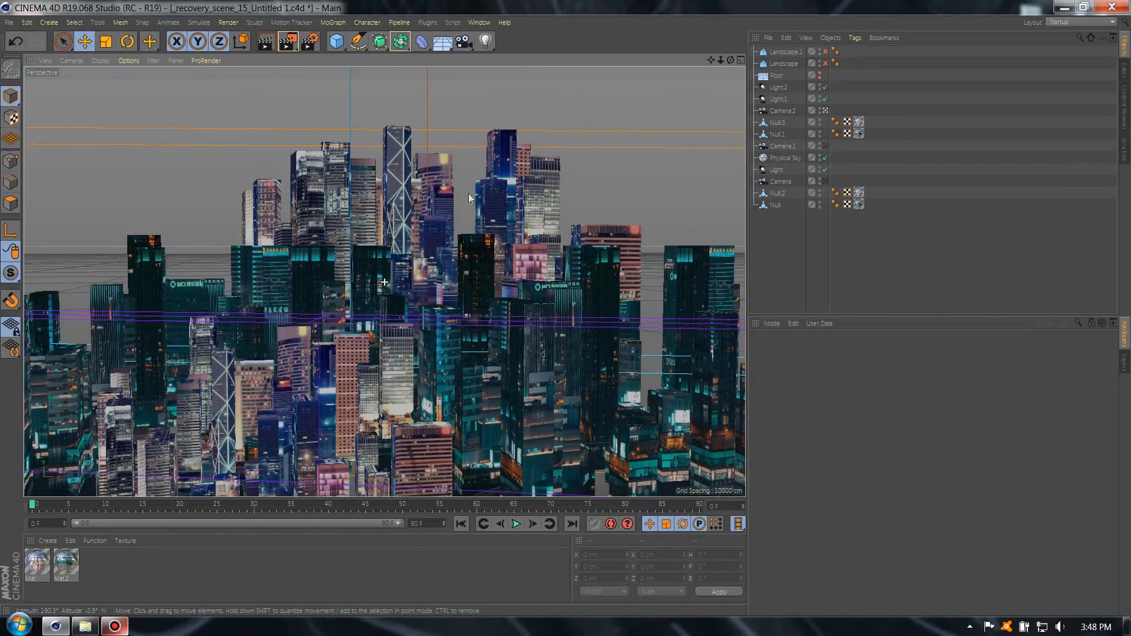
{"action": "left_click", "coordinate": [479, 22]}
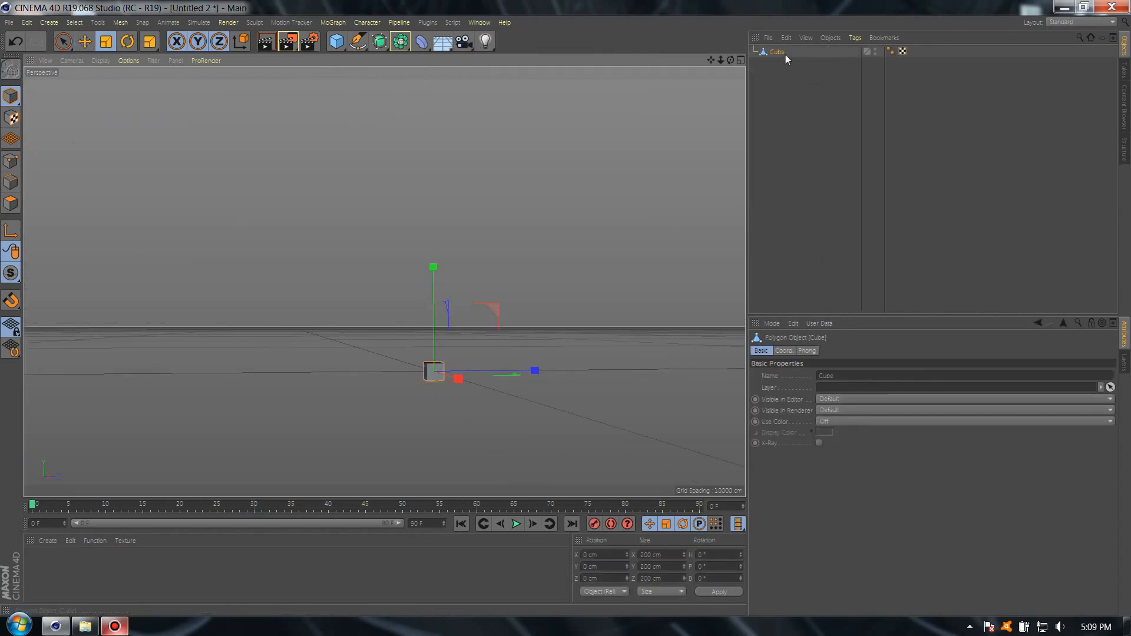
- Duplicate and scale cubes into buildings on a Floor, then merge them with Connect Objects + Delete
{"action": "left_click", "coordinate": [597, 566]}
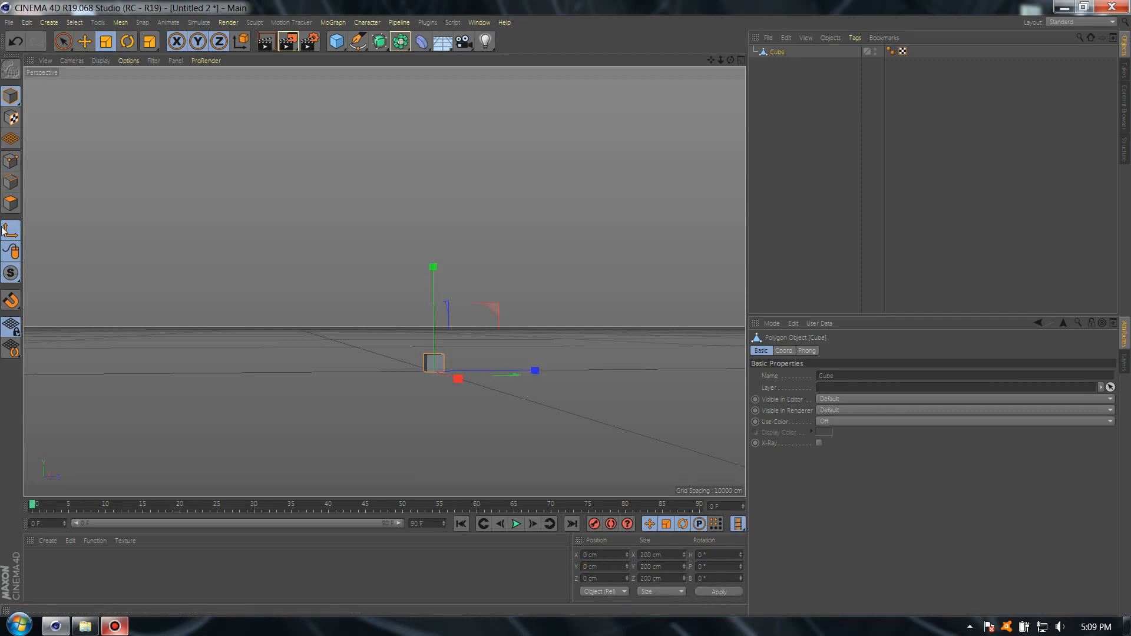
{"action": "left_click", "coordinate": [85, 41]}
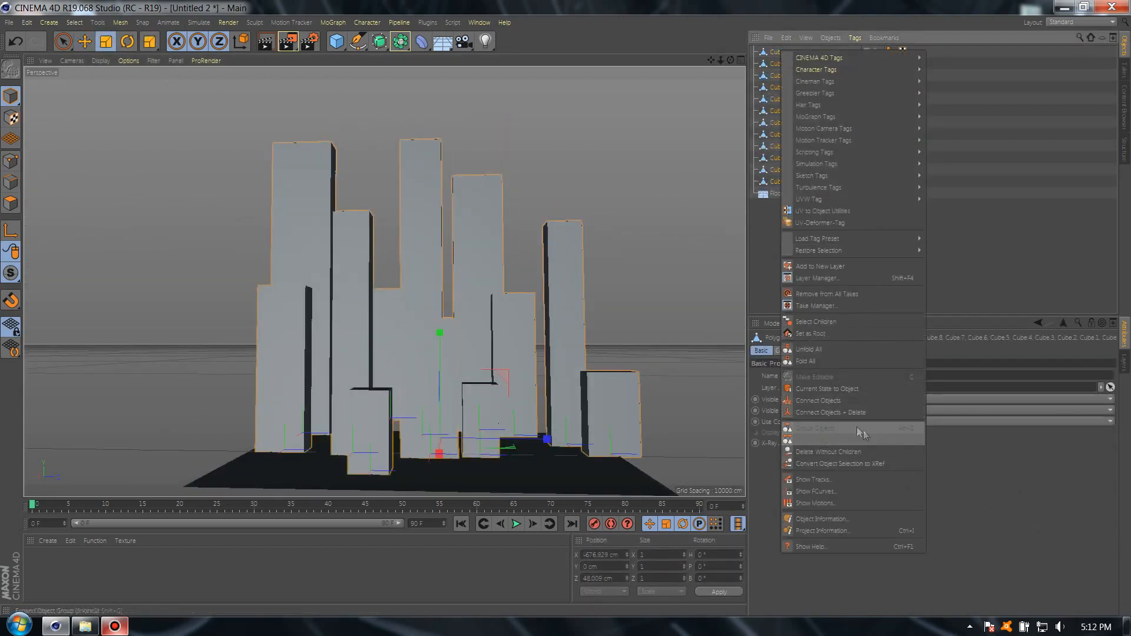
{"action": "left_click", "coordinate": [830, 413]}
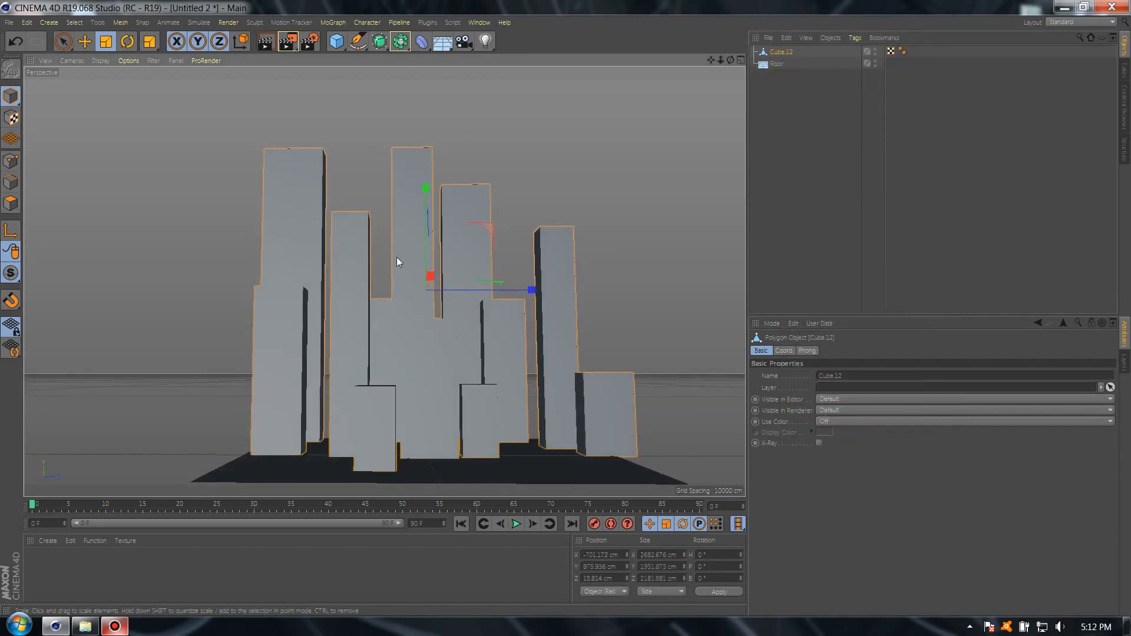
{"action": "left_click", "coordinate": [47, 540]}
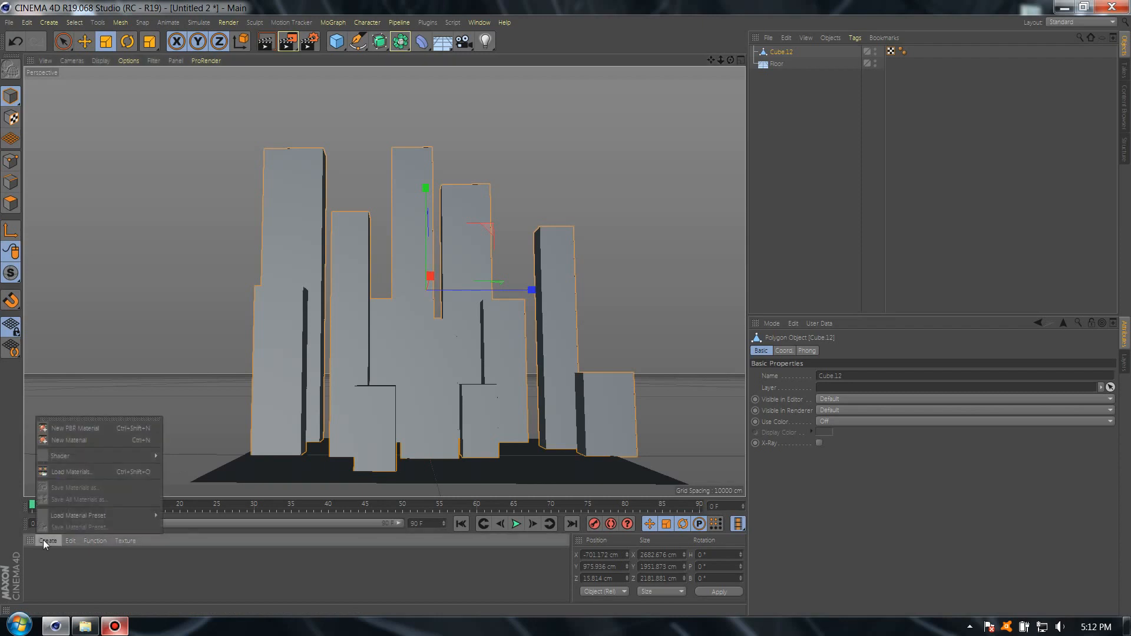
- Create a new material and set its reflectance layer type to Reflection (Legacy)
{"action": "left_click", "coordinate": [66, 441]}
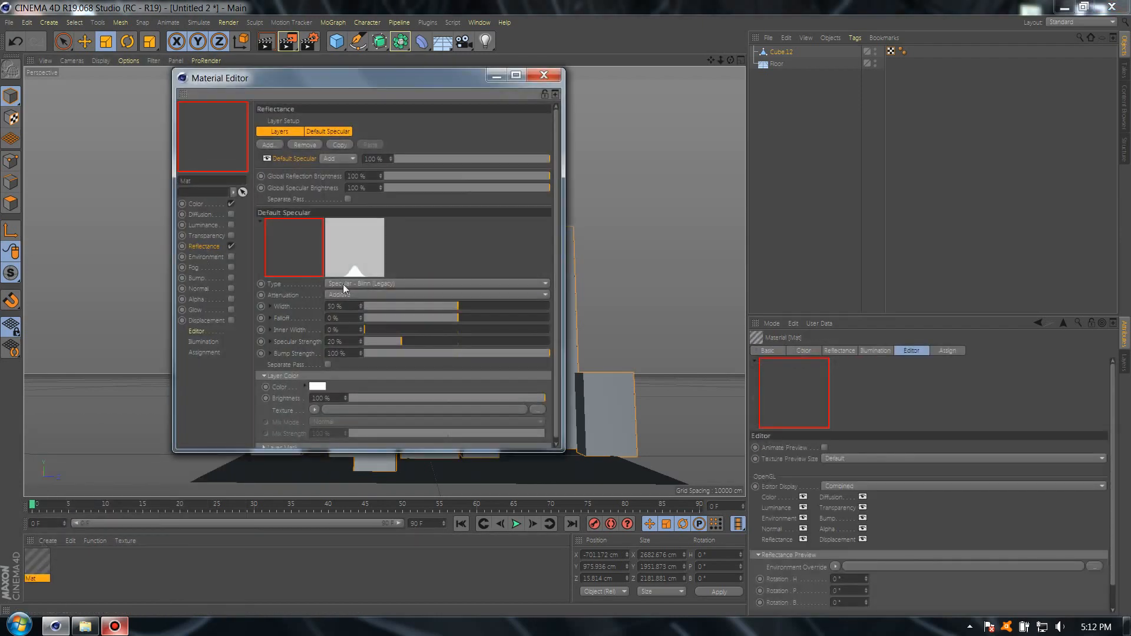
{"action": "left_click", "coordinate": [436, 283]}
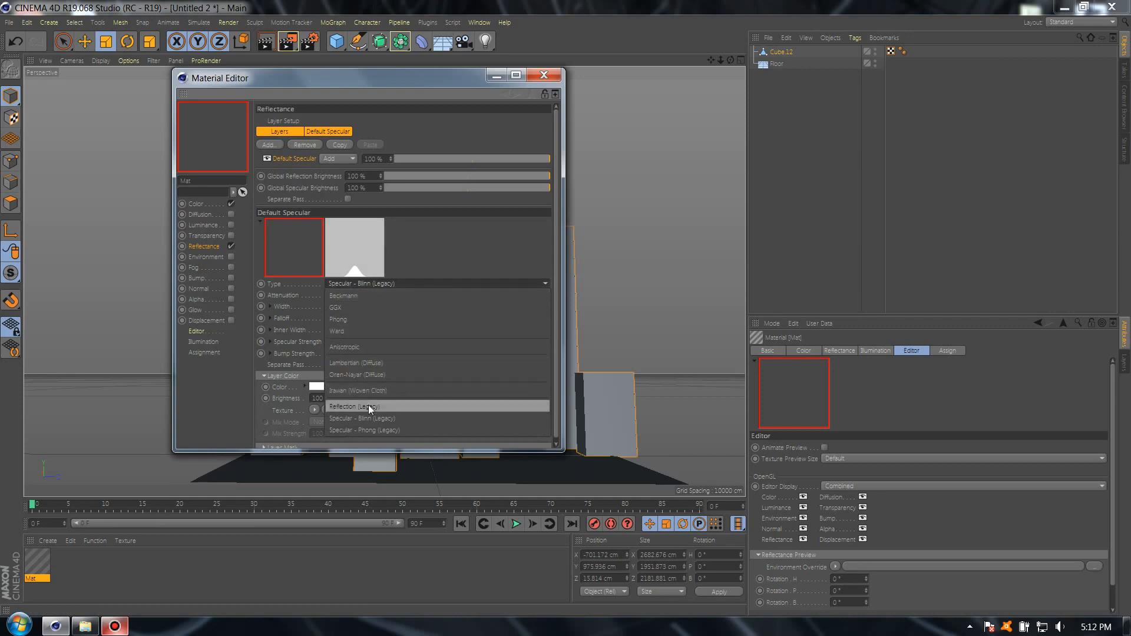
{"action": "left_click", "coordinate": [355, 405]}
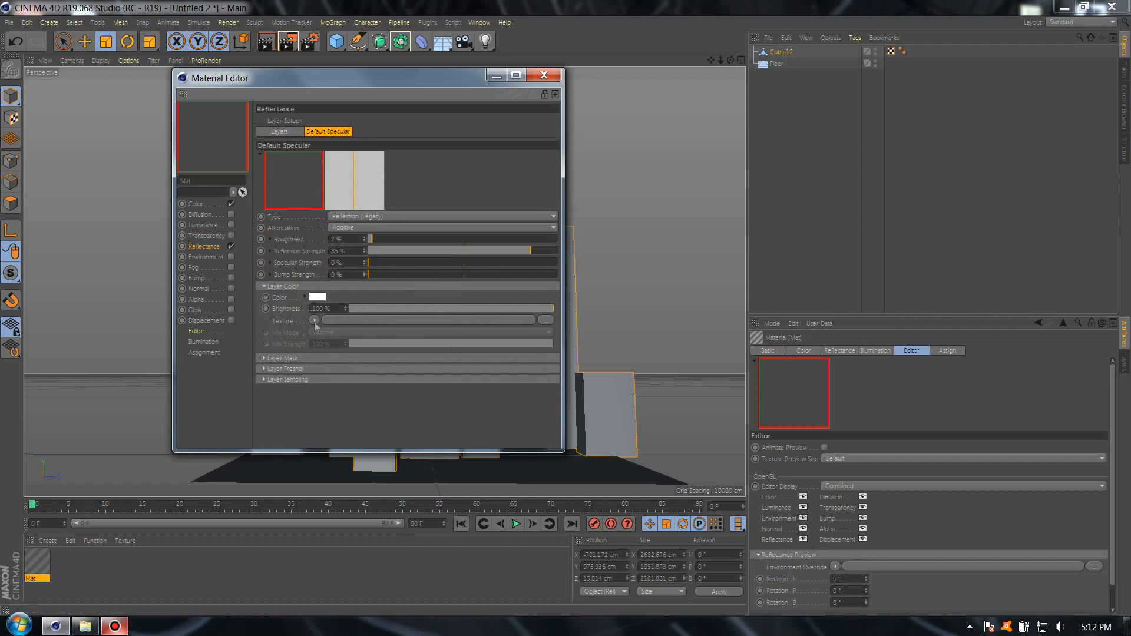
{"action": "left_click", "coordinate": [314, 321]}
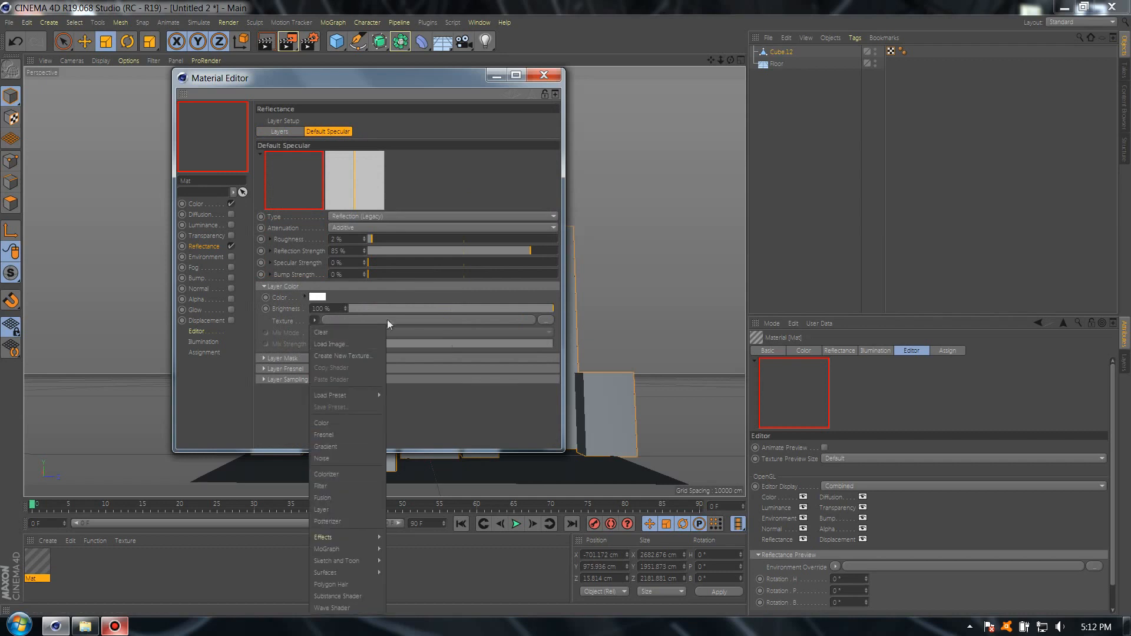
{"action": "mouse_move", "coordinate": [326, 573]}
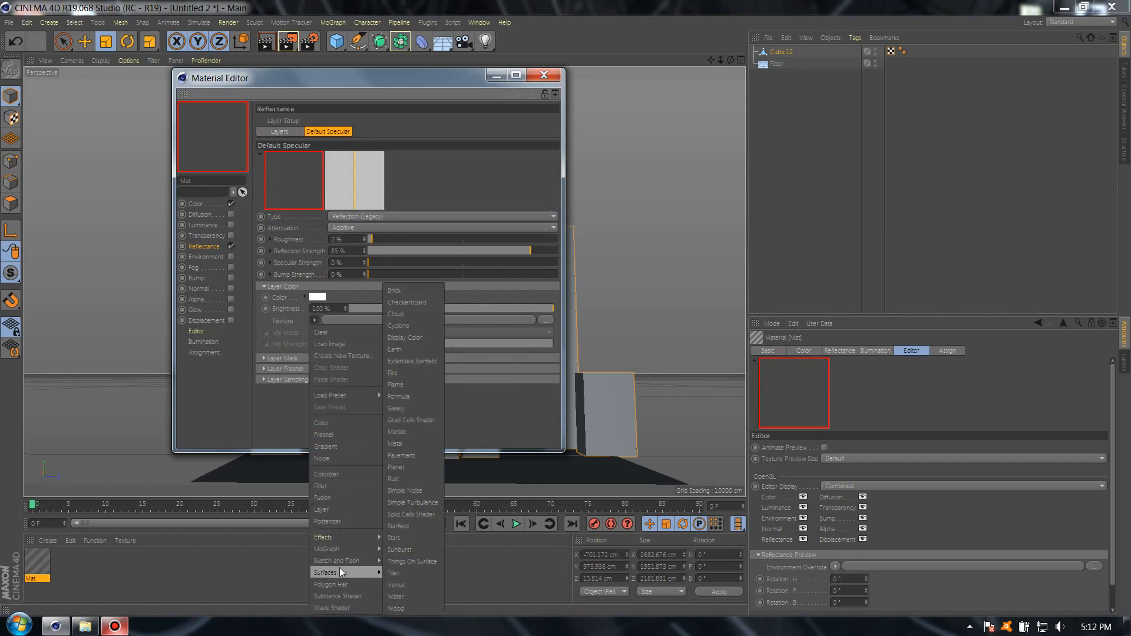
- Use a Tiles shader with white Color 1, black Color 3 and the Brick 1 pattern as the reflection texture
{"action": "left_click", "coordinate": [393, 573]}
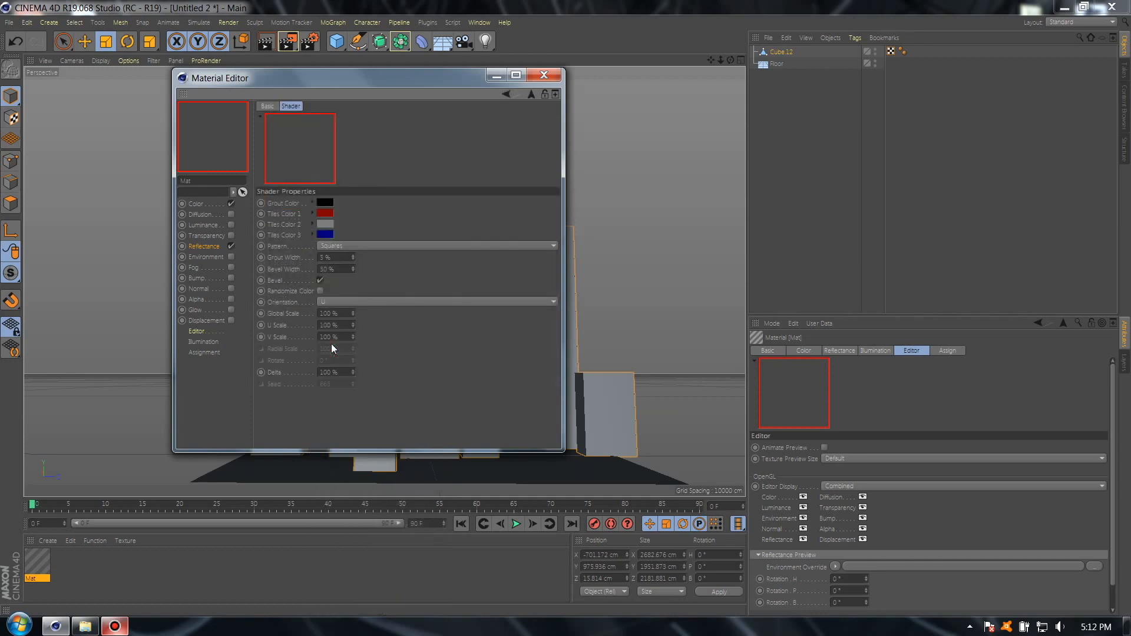
{"action": "left_click", "coordinate": [325, 213]}
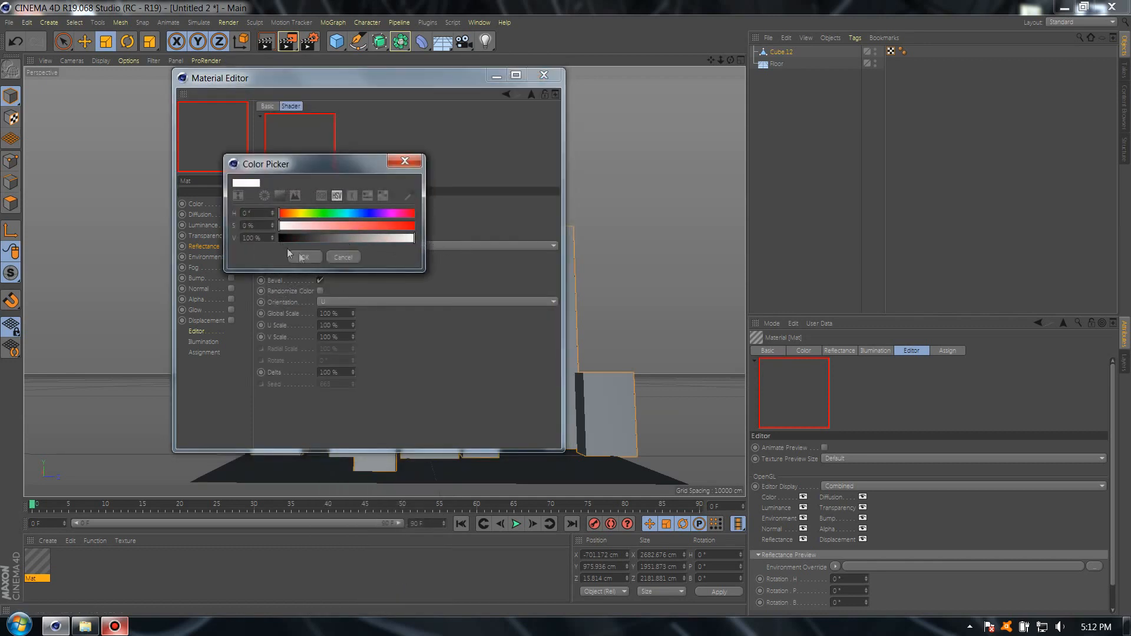
{"action": "left_click", "coordinate": [304, 256]}
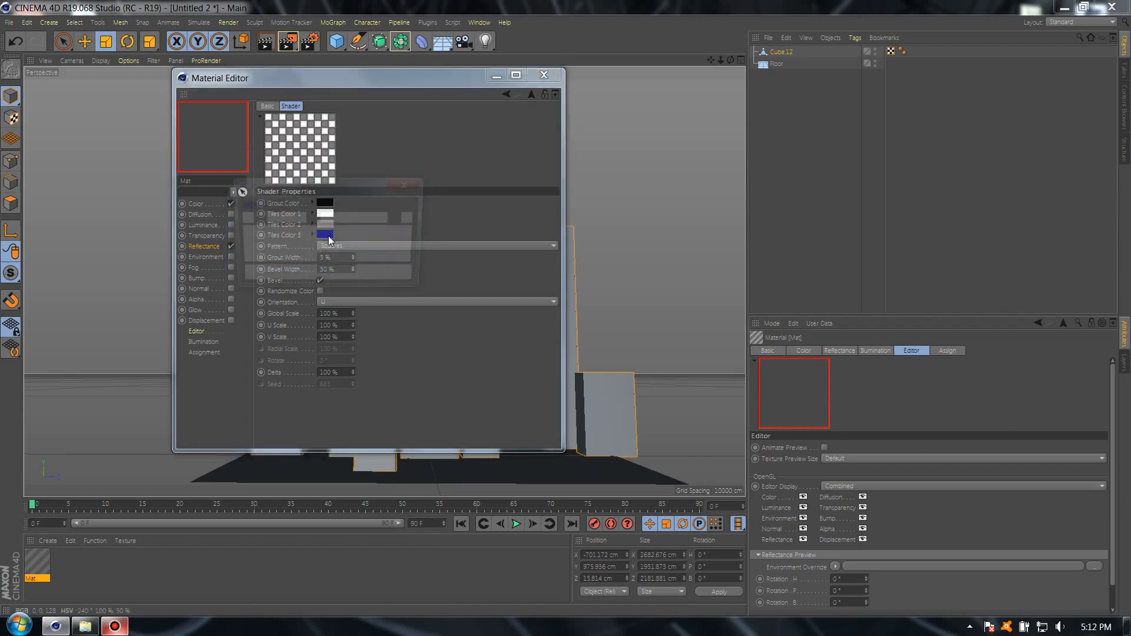
{"action": "left_click", "coordinate": [325, 234]}
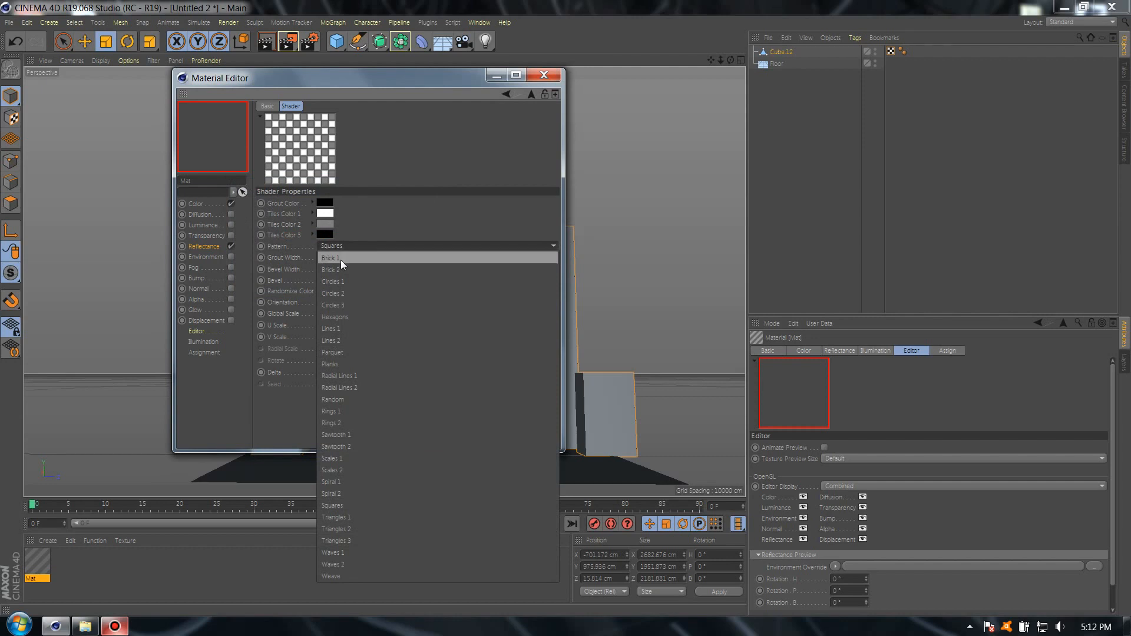
{"action": "left_click", "coordinate": [331, 258]}
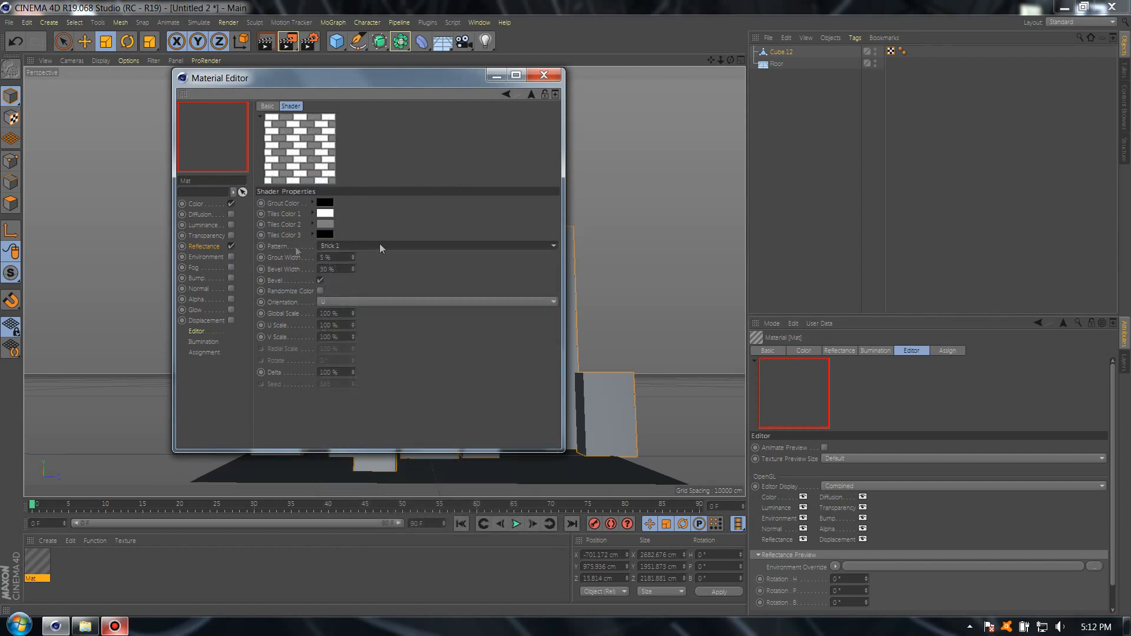
{"action": "left_click", "coordinate": [205, 246]}
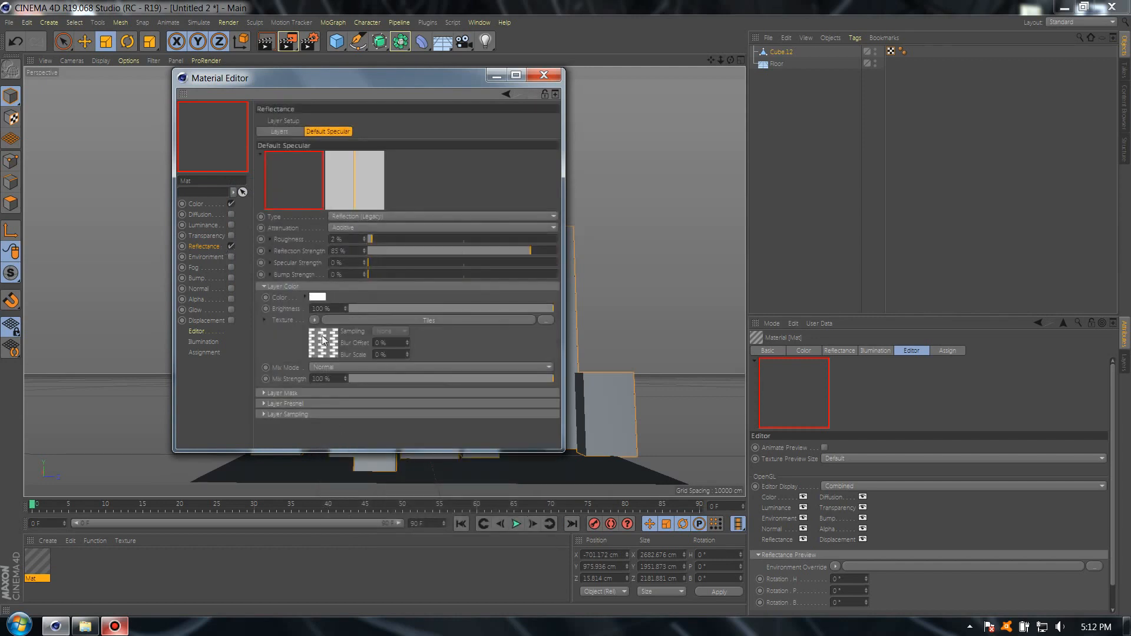
- Wrap the tiles in a Layer shader with a Transform effect scaled to 0.03, mixed as Multiply
{"action": "left_click", "coordinate": [313, 321]}
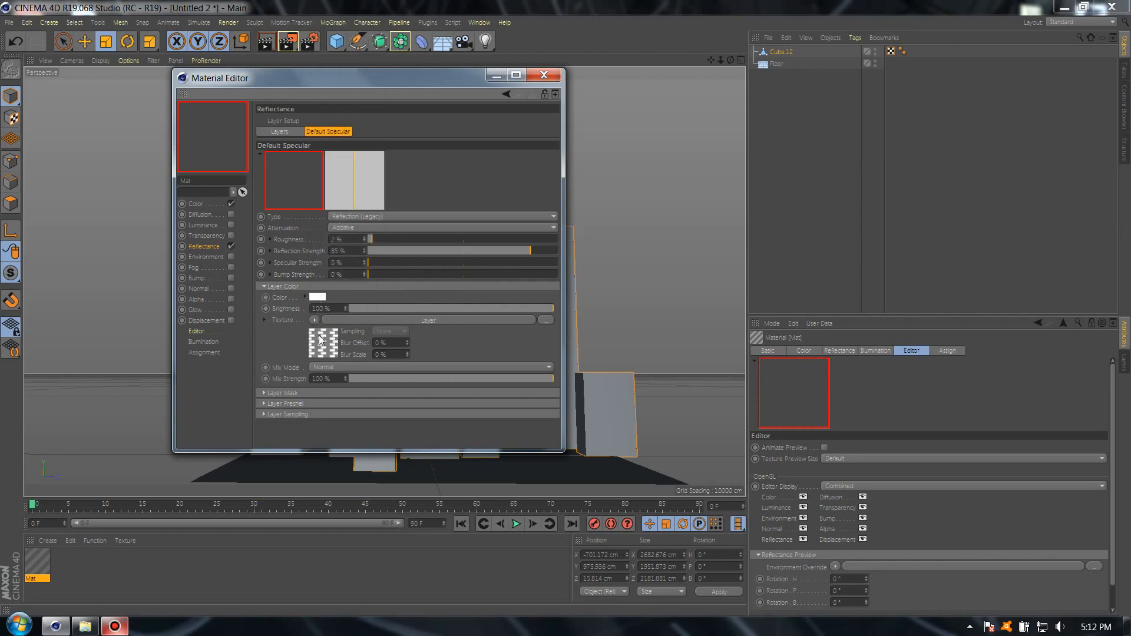
{"action": "mouse_move", "coordinate": [350, 324]}
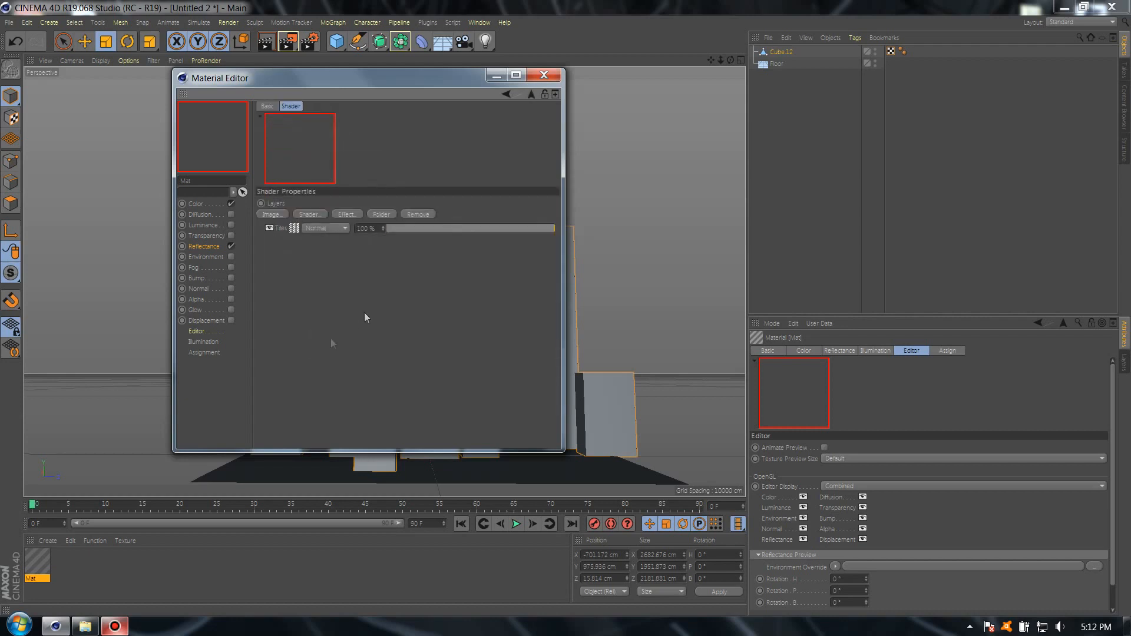
{"action": "left_click", "coordinate": [347, 213]}
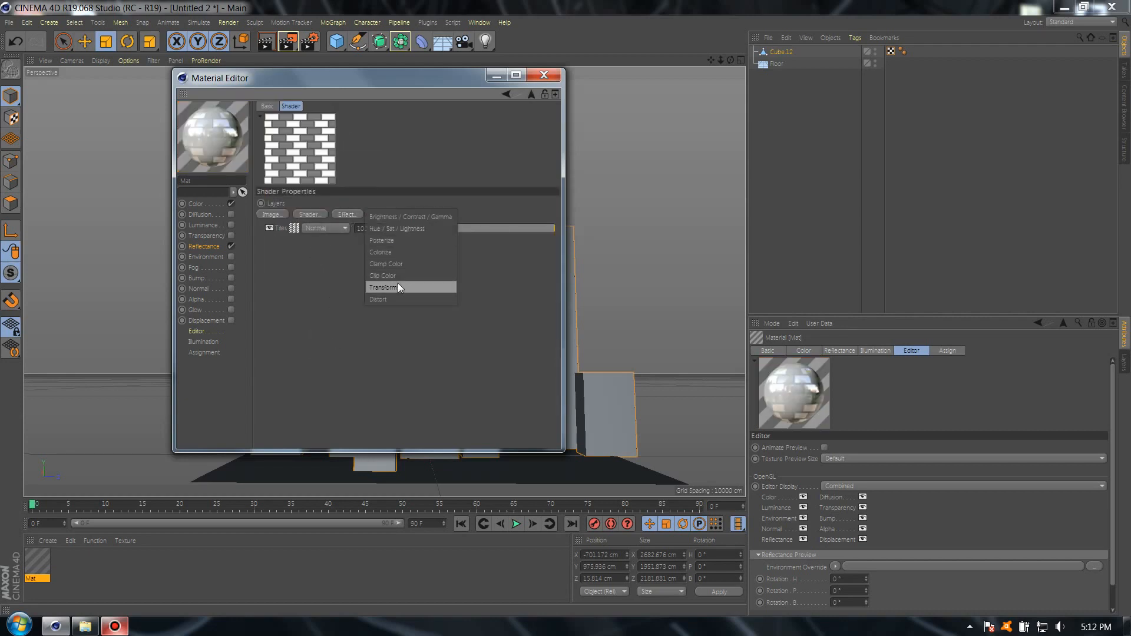
{"action": "left_click", "coordinate": [383, 288]}
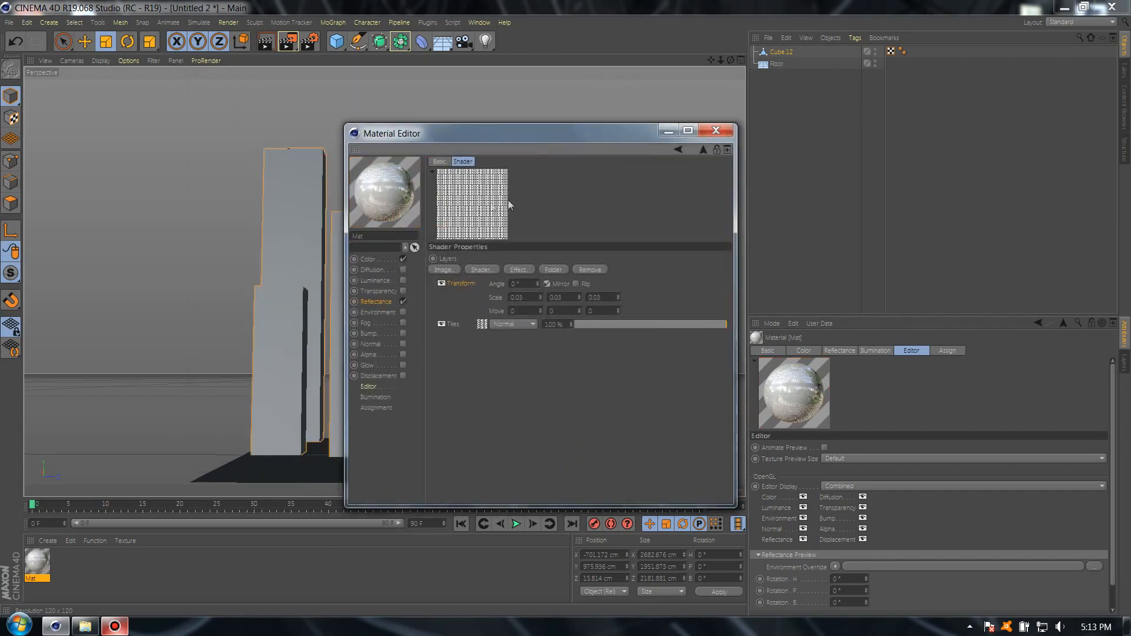
{"action": "left_click_drag", "start_coordinate": [394, 133], "coordinate": [480, 131]}
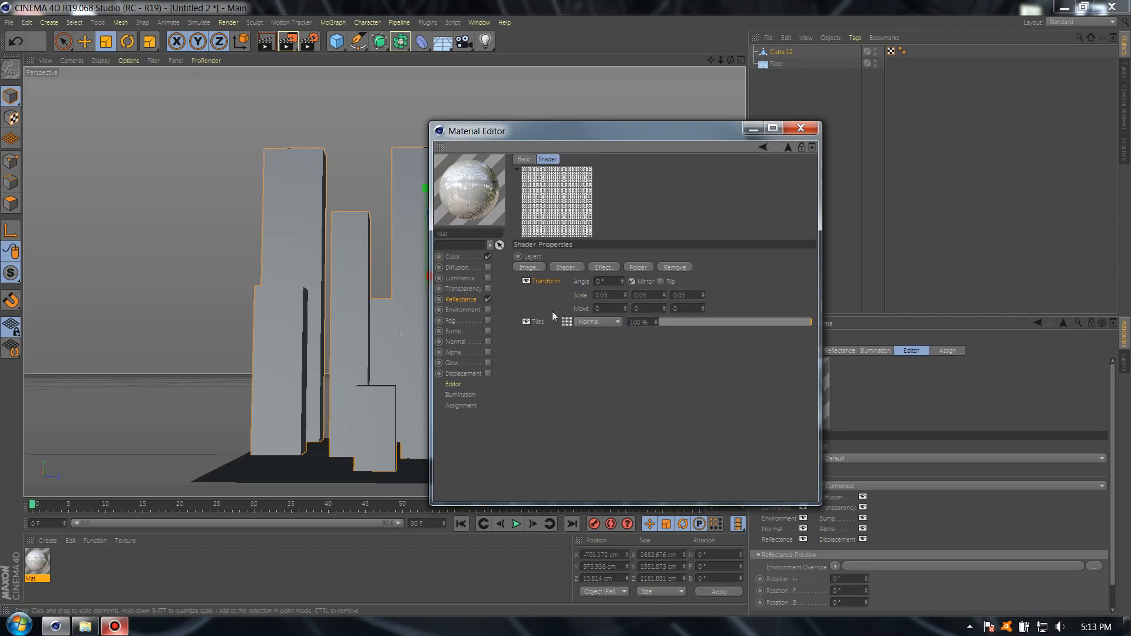
{"action": "left_click", "coordinate": [461, 300]}
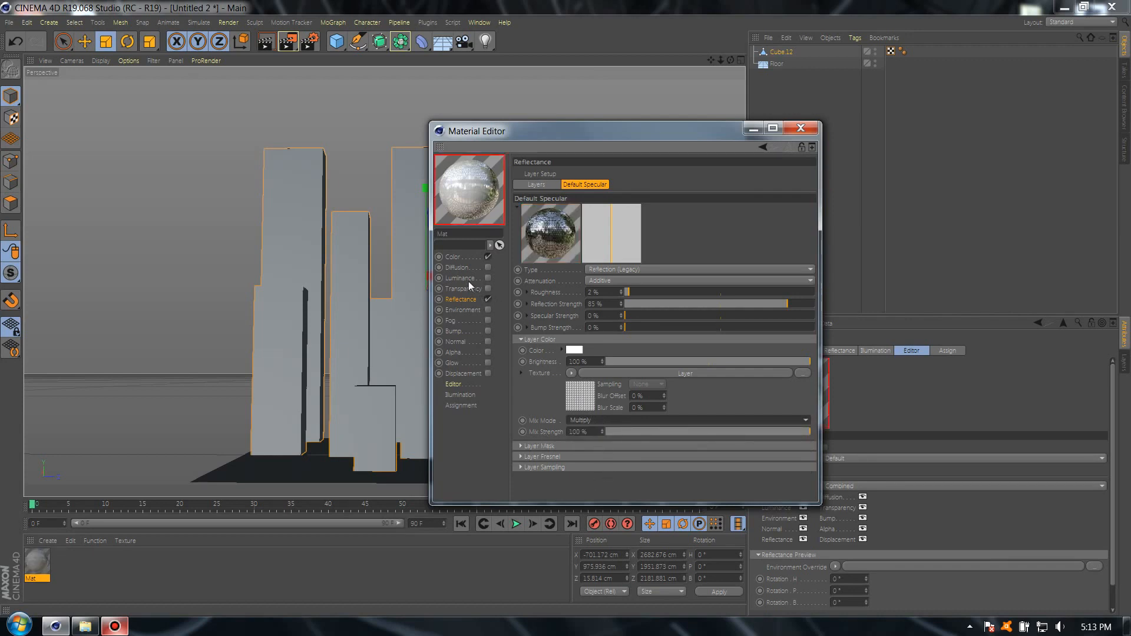
- Enable Luminance textured with cityscape-131.jpg and show the material's Editor display settings
{"action": "left_click", "coordinate": [488, 278]}
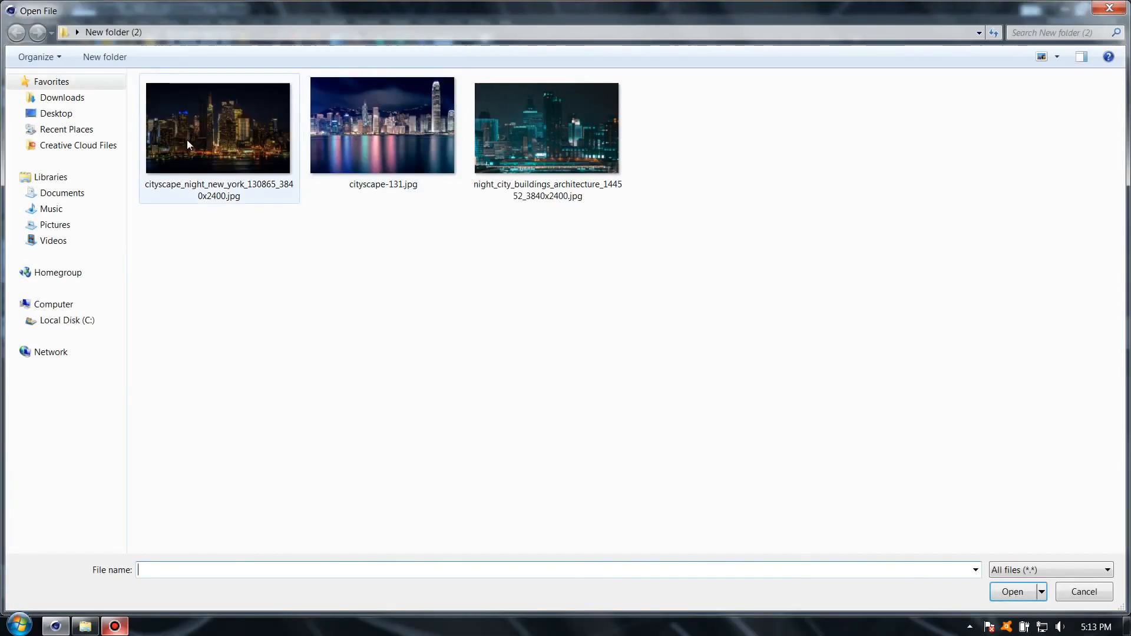
{"action": "left_click", "coordinate": [219, 127]}
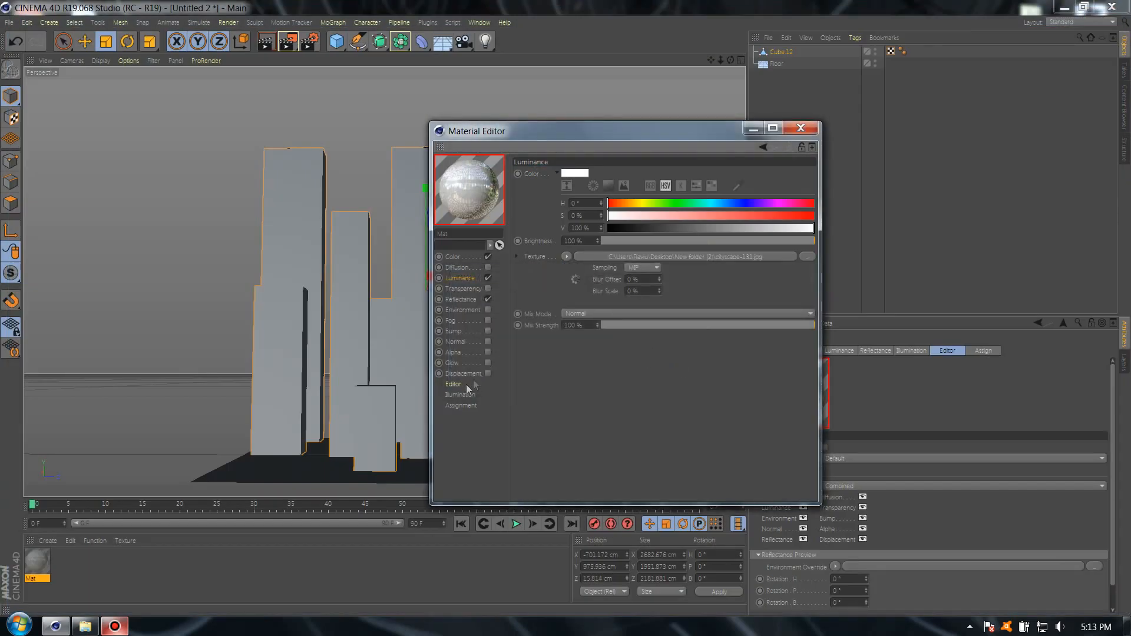
{"action": "left_click", "coordinate": [453, 384]}
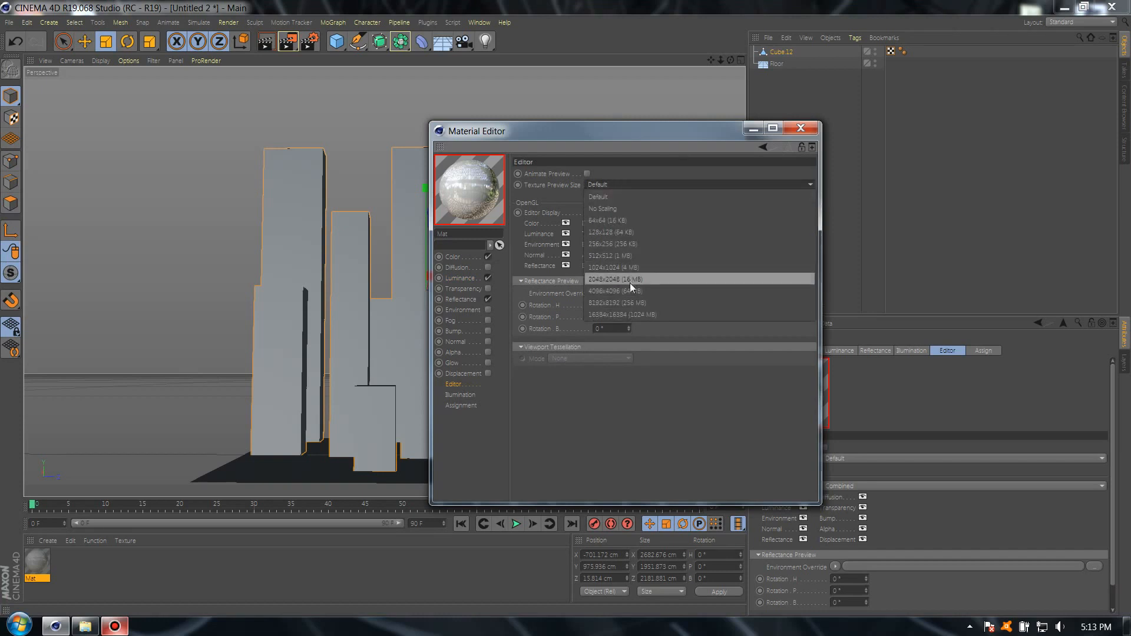
- Load the cityscape JPG as the Color texture without copying it, blended with Multiply
{"action": "left_click", "coordinate": [453, 257]}
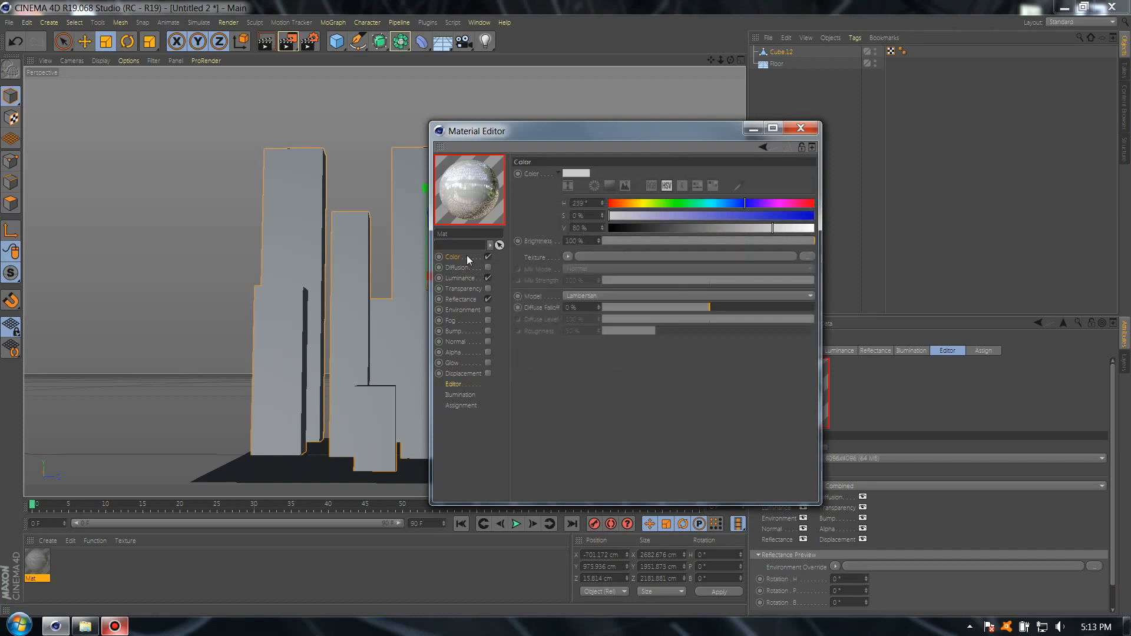
{"action": "left_click", "coordinate": [568, 257]}
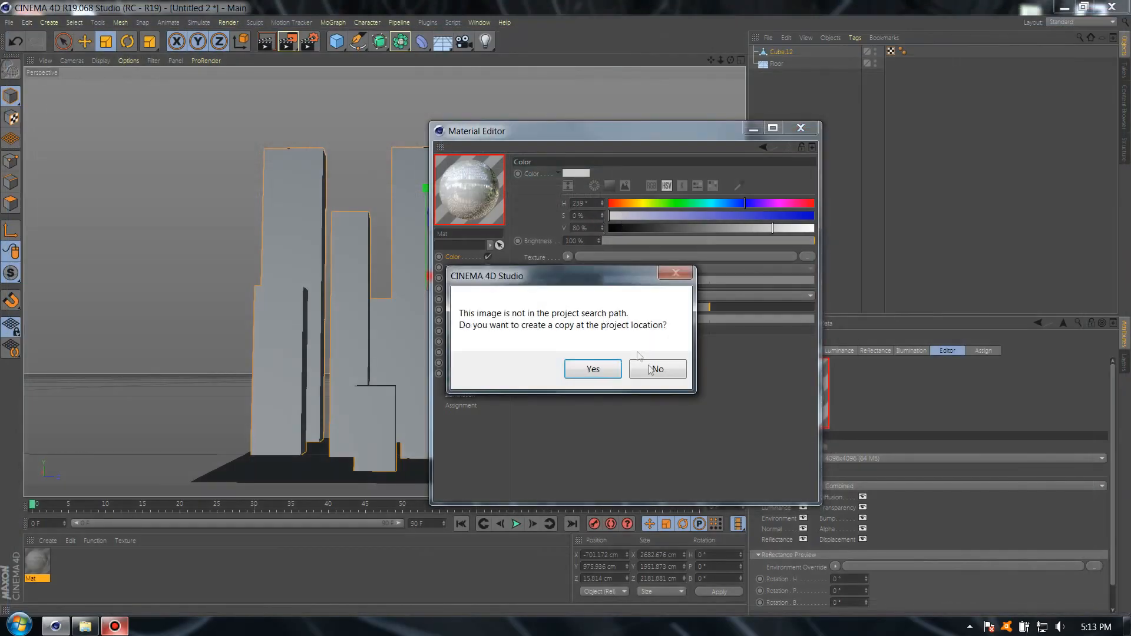
{"action": "left_click", "coordinate": [658, 369]}
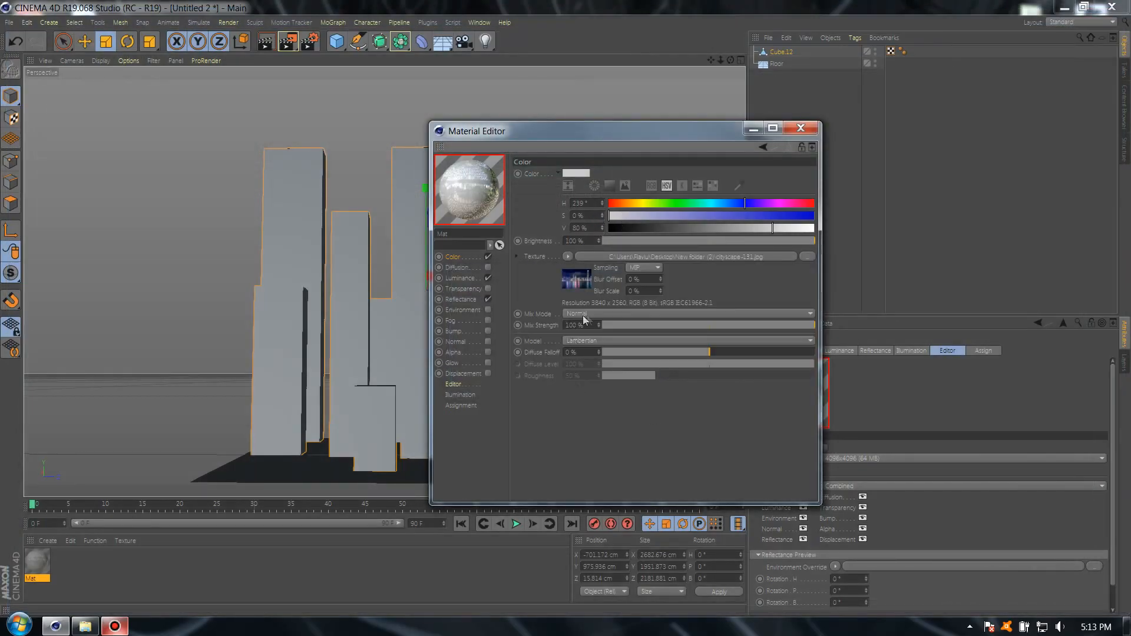
{"action": "left_click", "coordinate": [688, 314]}
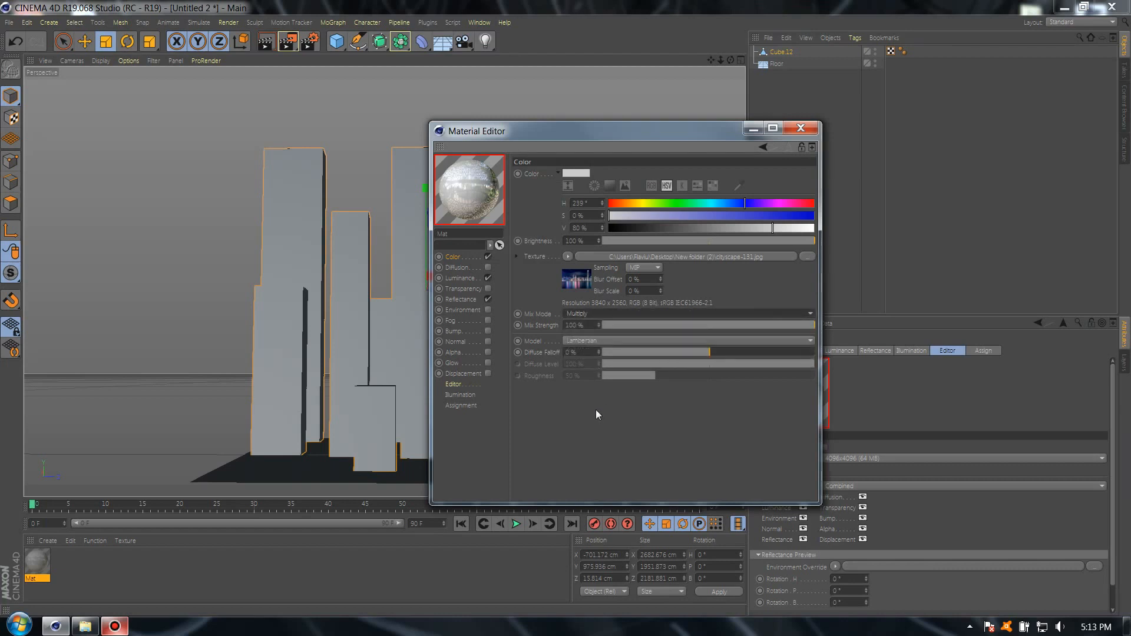
{"action": "left_click", "coordinate": [461, 300]}
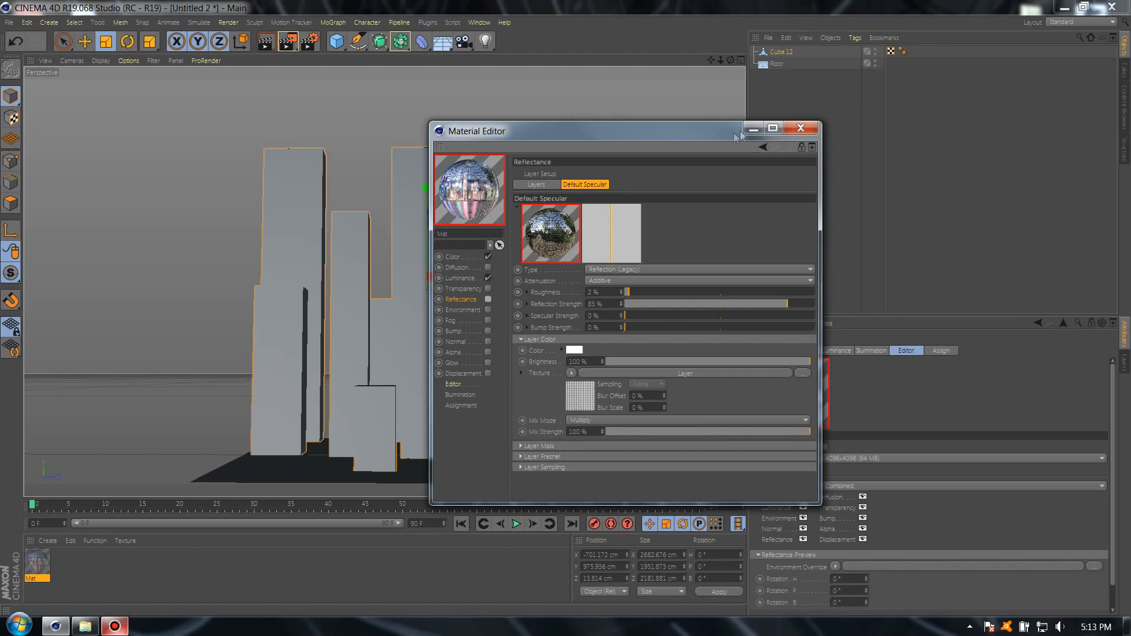
- Close the Material Editor and apply the city material to the merged Cube.12 buildings
{"action": "left_click", "coordinate": [802, 127]}
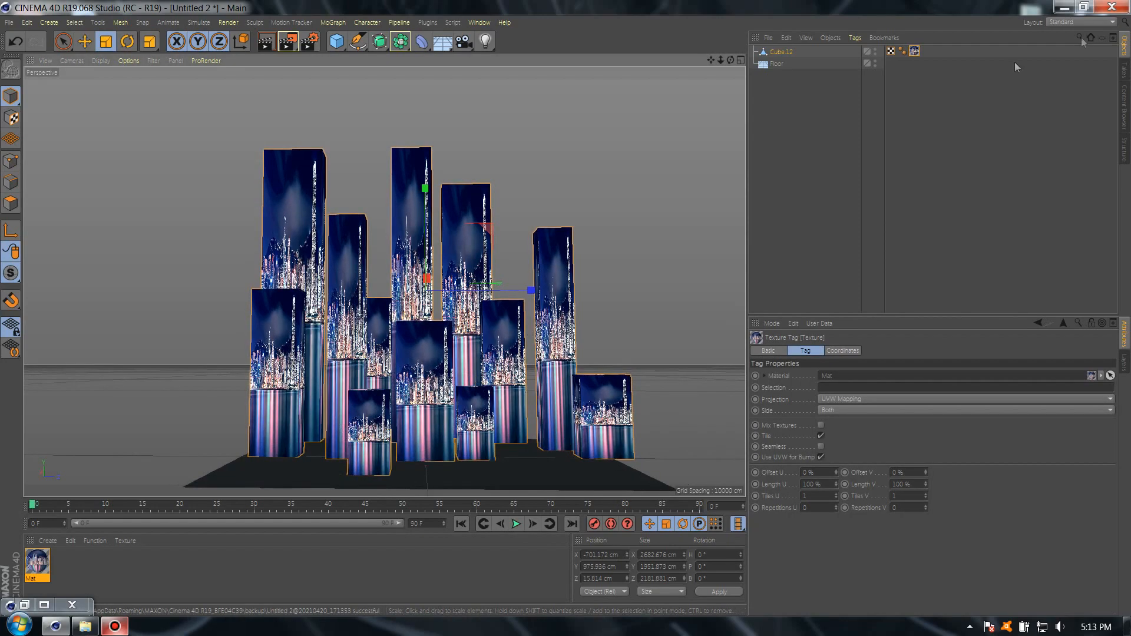
- Switch the layout to the BP - UV Edit workspace
{"action": "left_click", "coordinate": [1111, 22]}
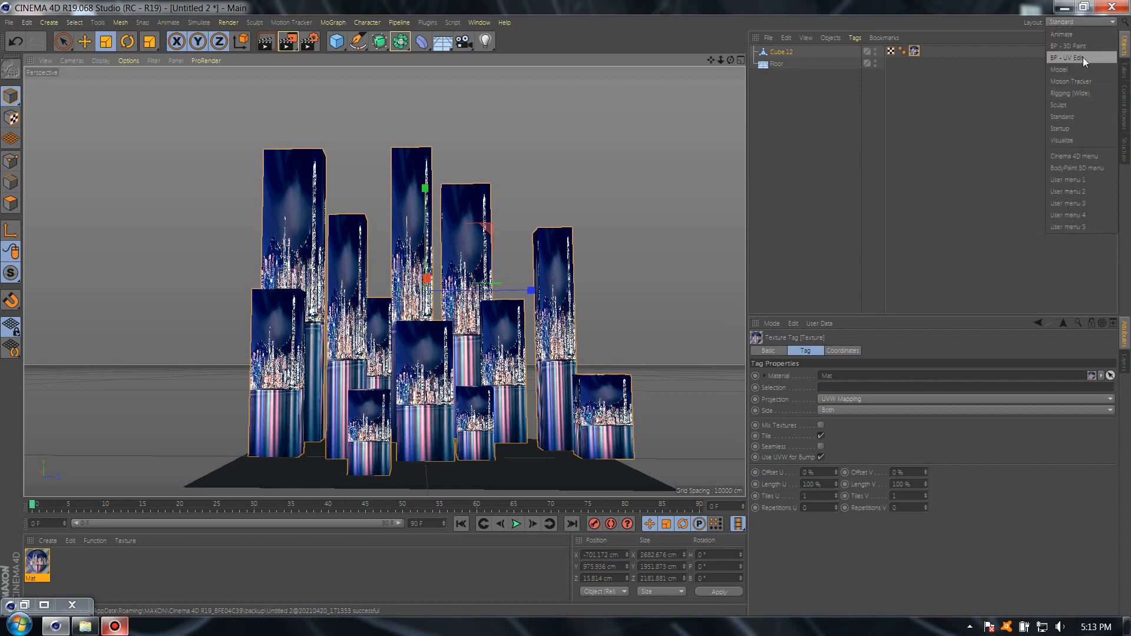
{"action": "left_click", "coordinate": [1063, 58]}
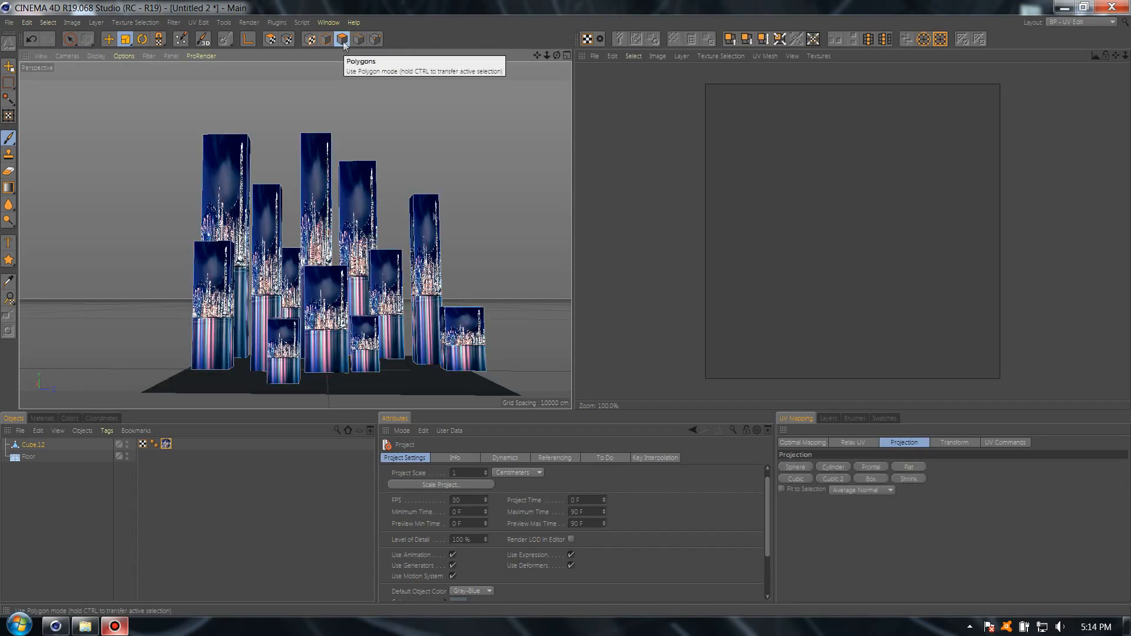
{"action": "mouse_move", "coordinate": [846, 485]}
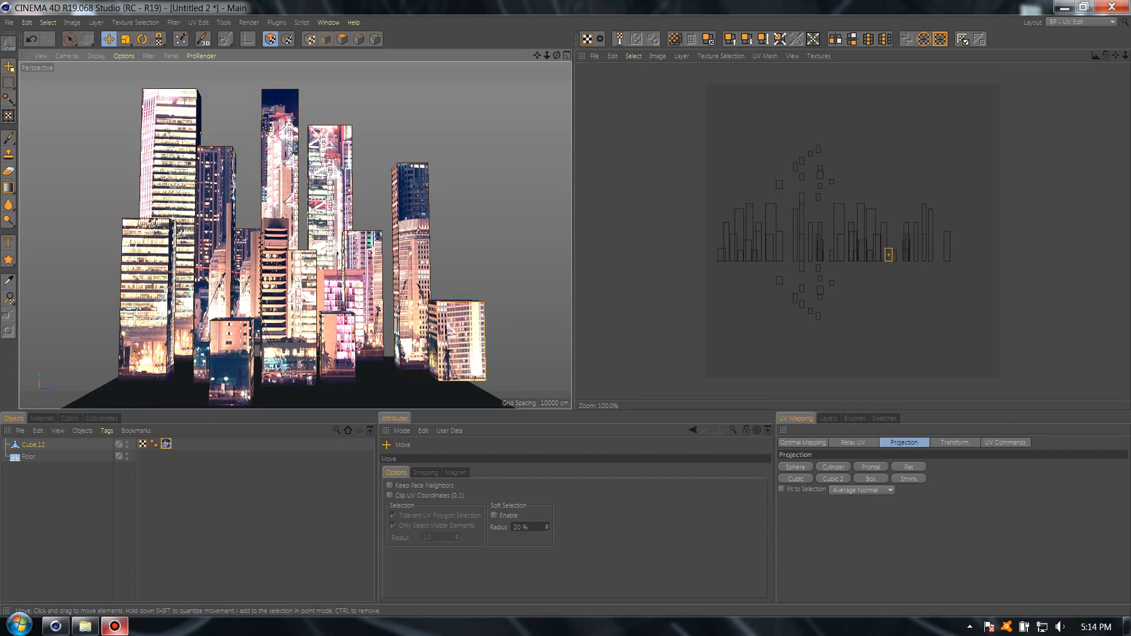
- Scale and move the remaining UV polygons onto facades, then return to the Standard layout
{"action": "left_click", "coordinate": [125, 39]}
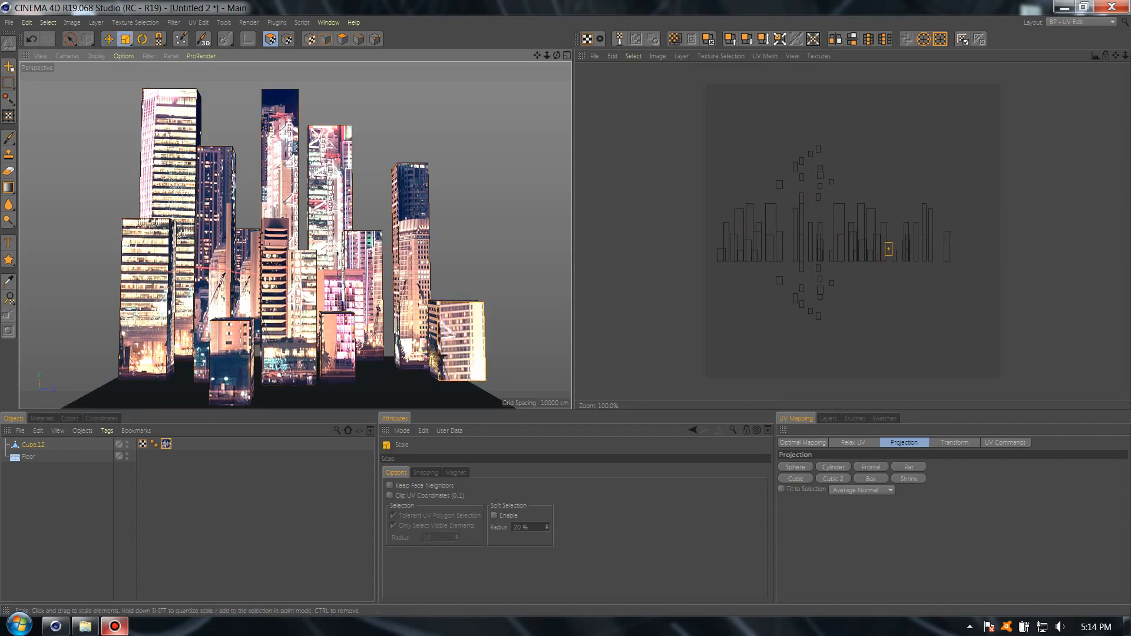
{"action": "left_click", "coordinate": [109, 40]}
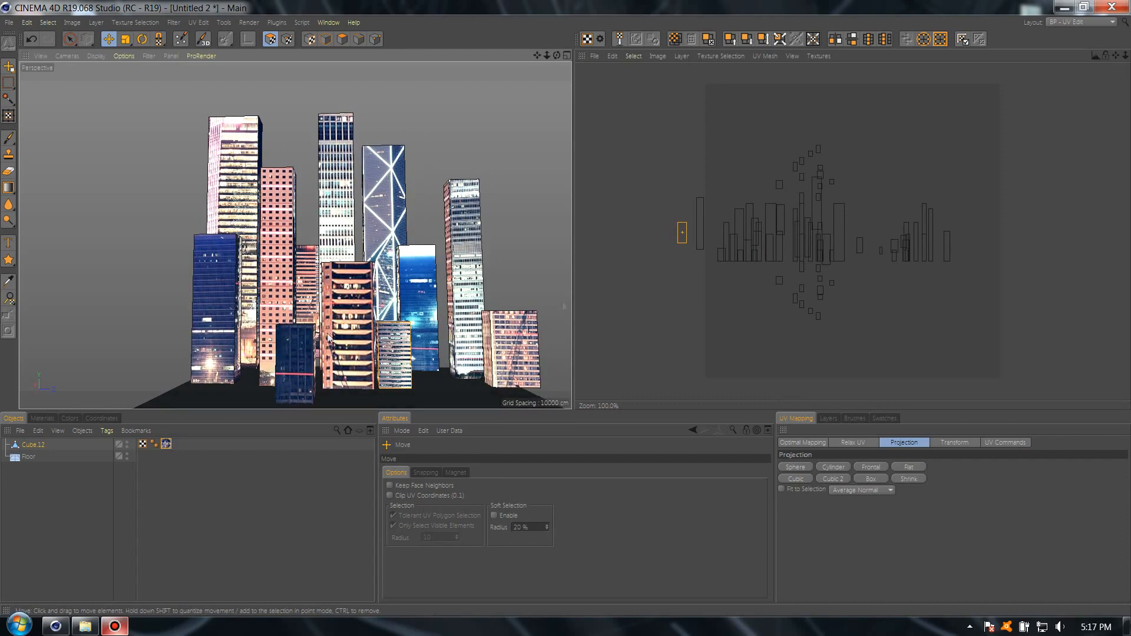
{"action": "left_click", "coordinate": [1111, 22]}
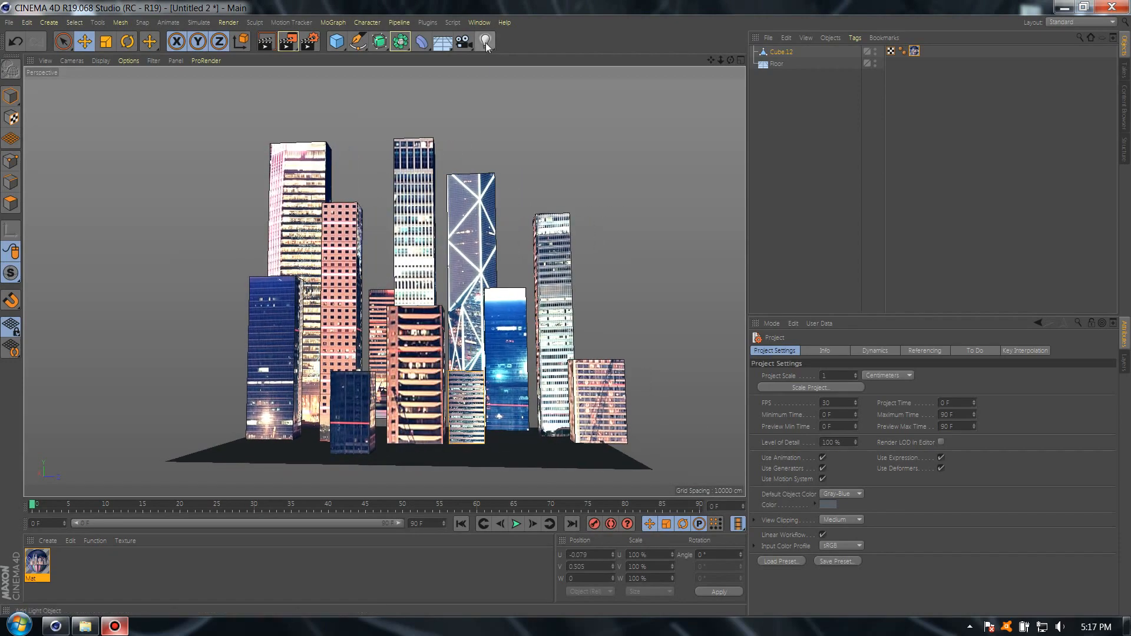
- Add a Light object typed Square Parallel Spot with Visible Light set to Visible
{"action": "left_click", "coordinate": [485, 43]}
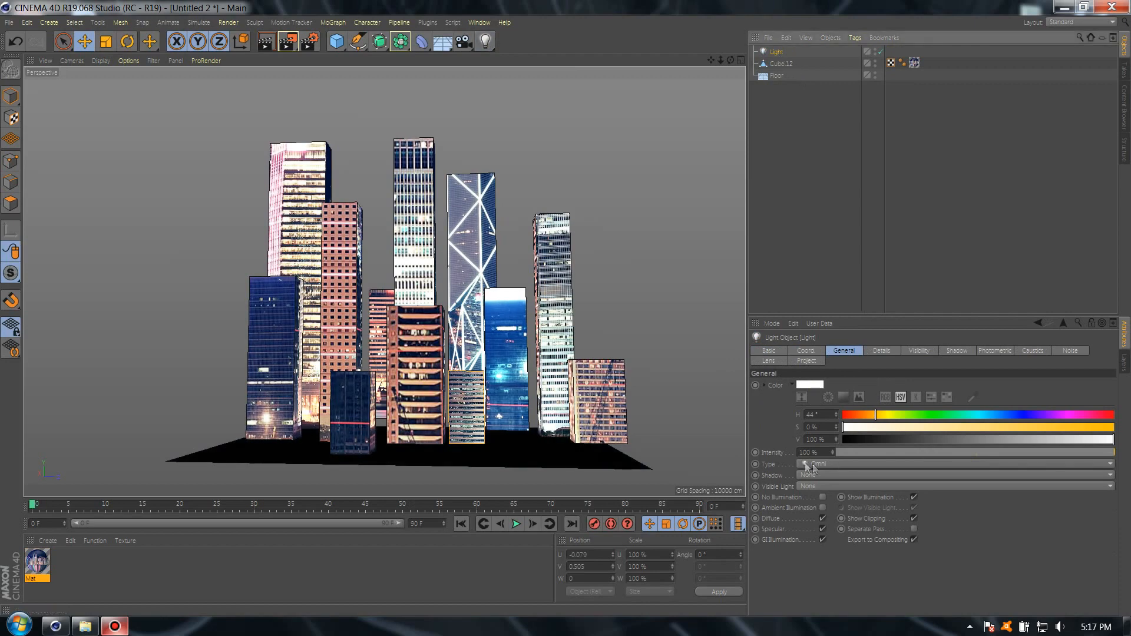
{"action": "left_click", "coordinate": [816, 465]}
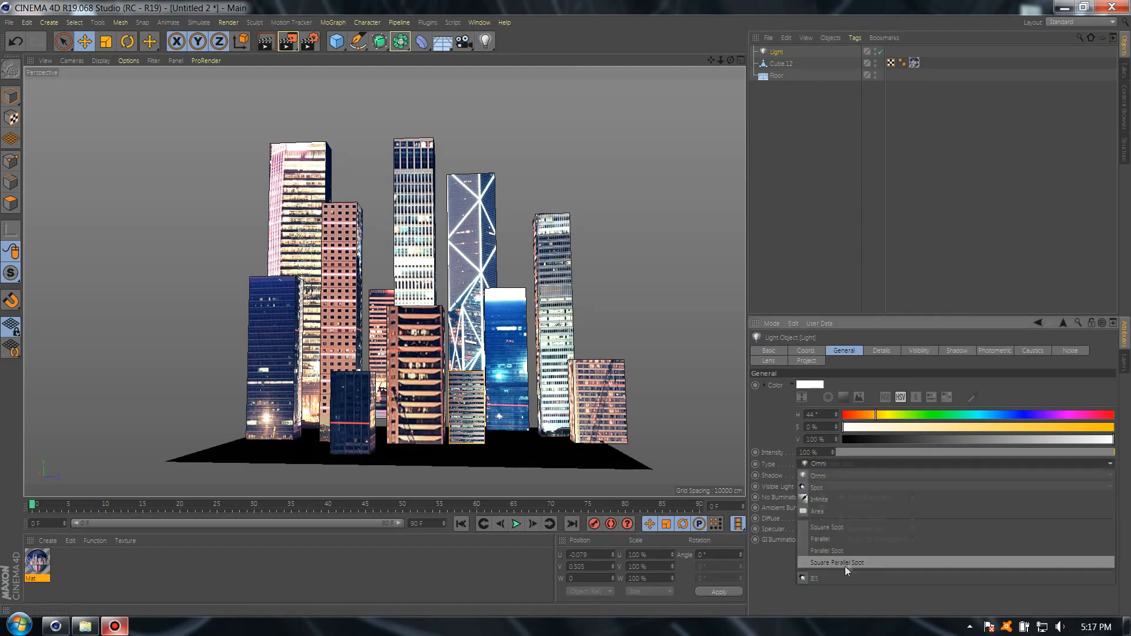
{"action": "left_click", "coordinate": [837, 562]}
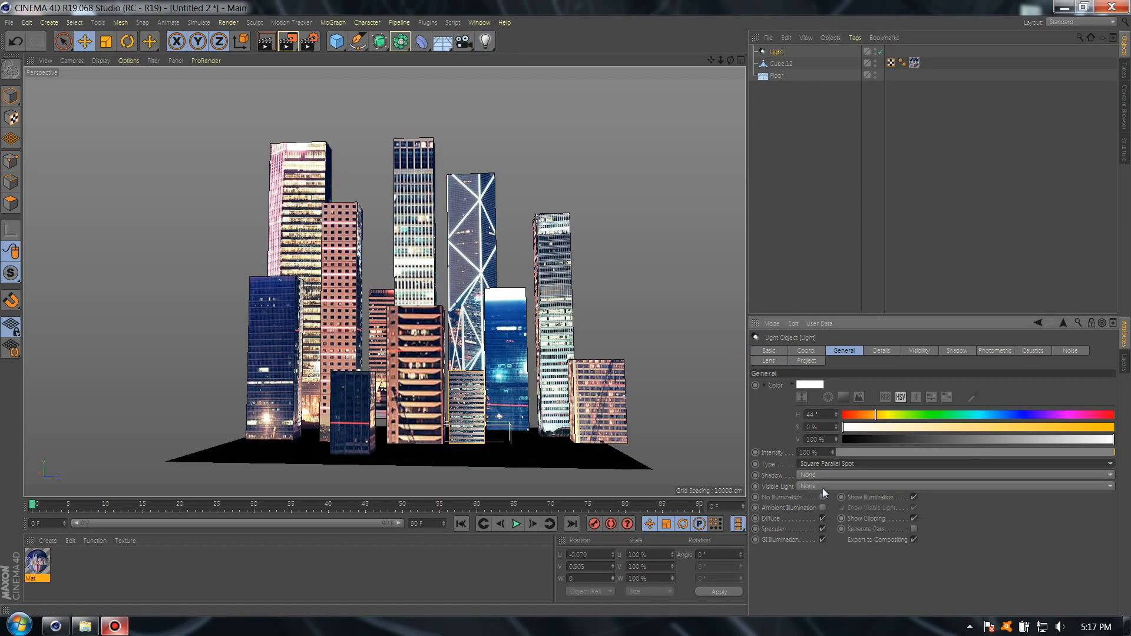
{"action": "left_click", "coordinate": [955, 487]}
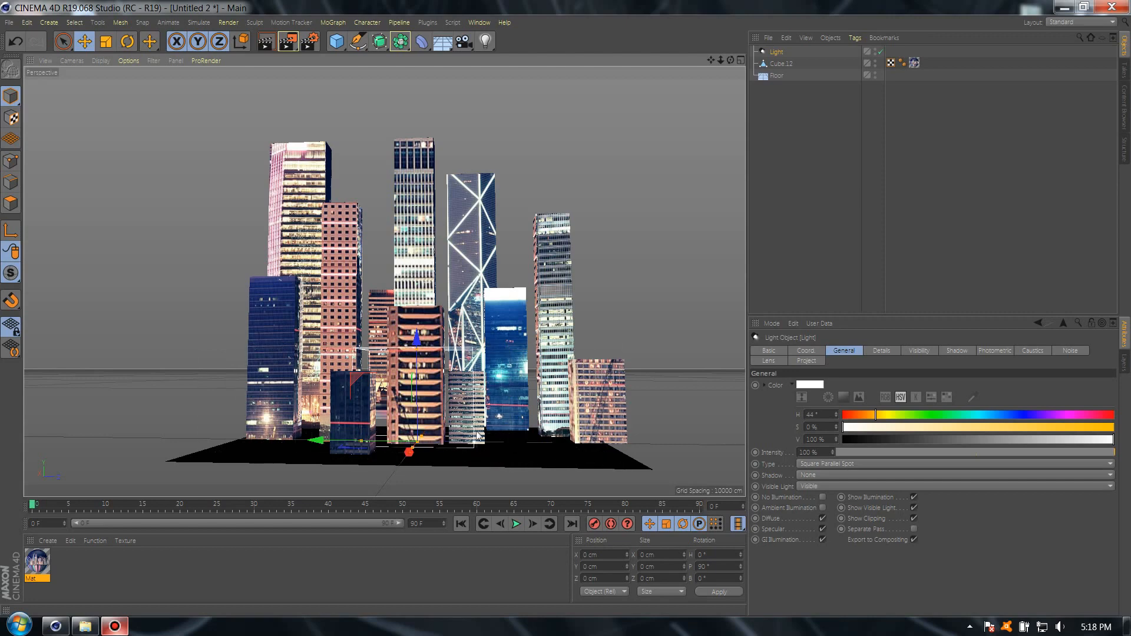
- Raise the light colour saturation to about 63% yellow and add a Sky object
{"action": "left_click_drag", "start_coordinate": [843, 427], "coordinate": [945, 427]}
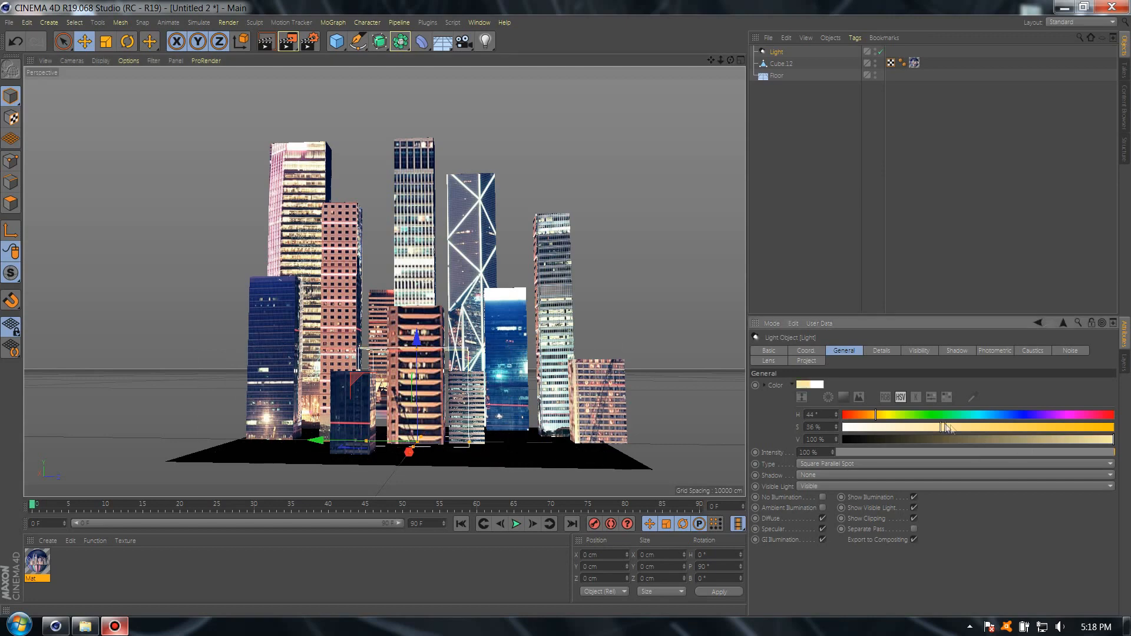
{"action": "left_click_drag", "start_coordinate": [946, 426], "coordinate": [993, 426]}
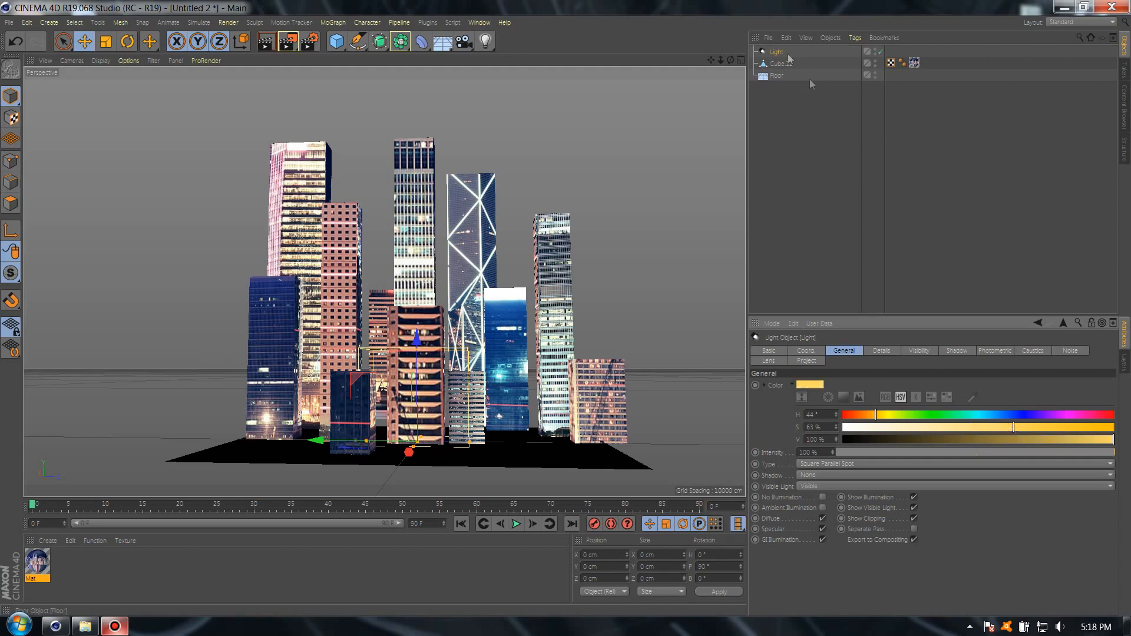
{"action": "left_click", "coordinate": [806, 351]}
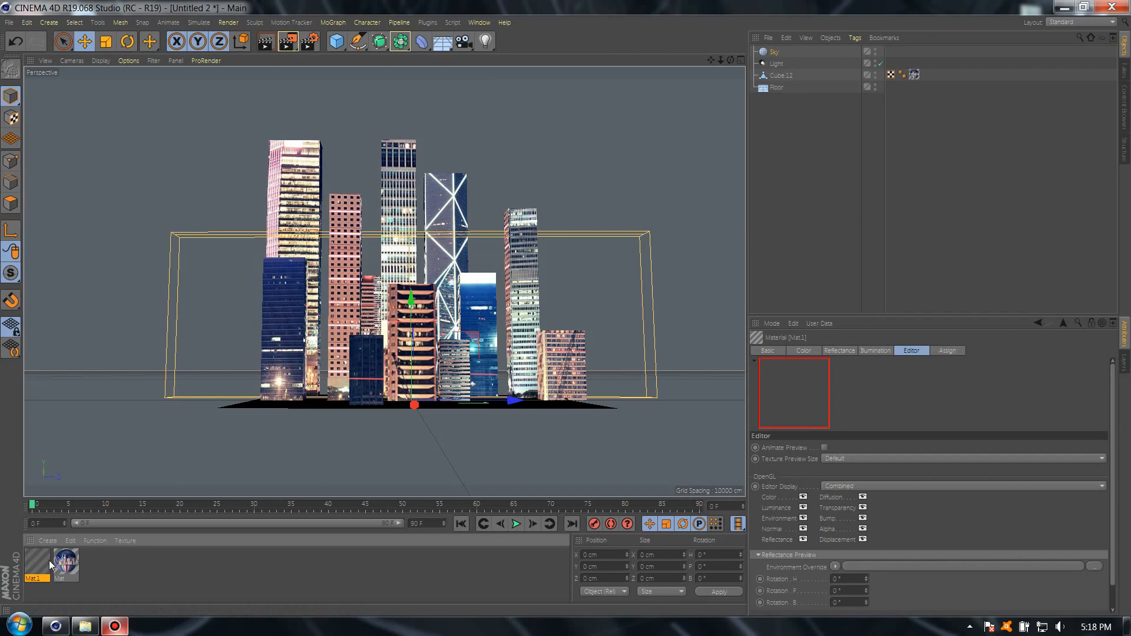
{"action": "mouse_move", "coordinate": [54, 553]}
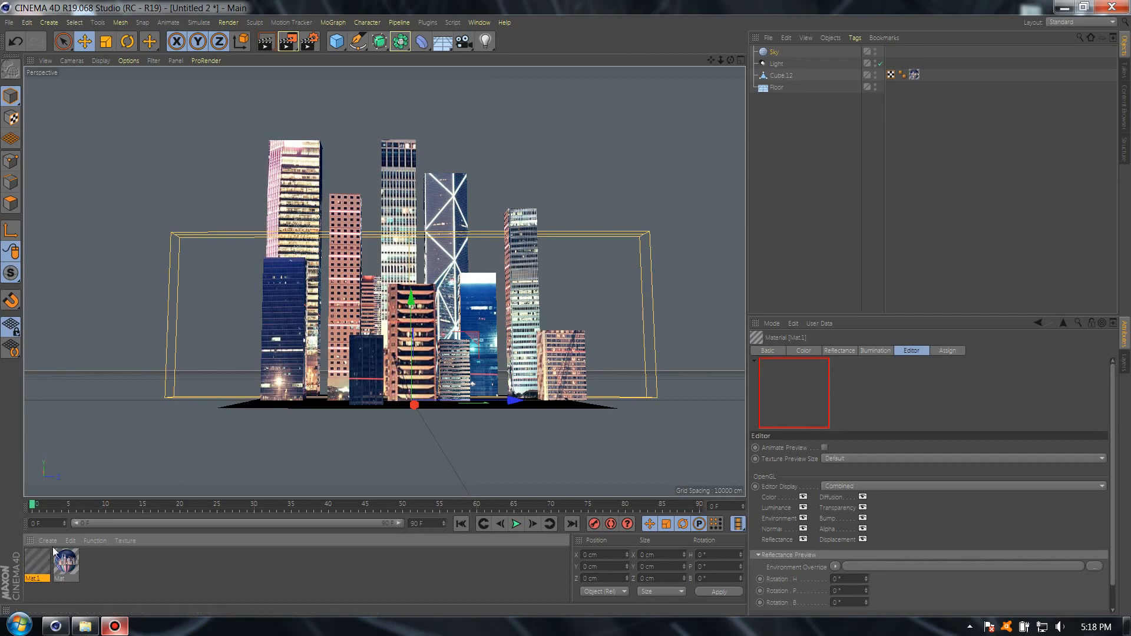
- Set Mat.1's colour to a very dark blue (V 12%) for the sky backdrop
{"action": "double_click", "coordinate": [36, 566]}
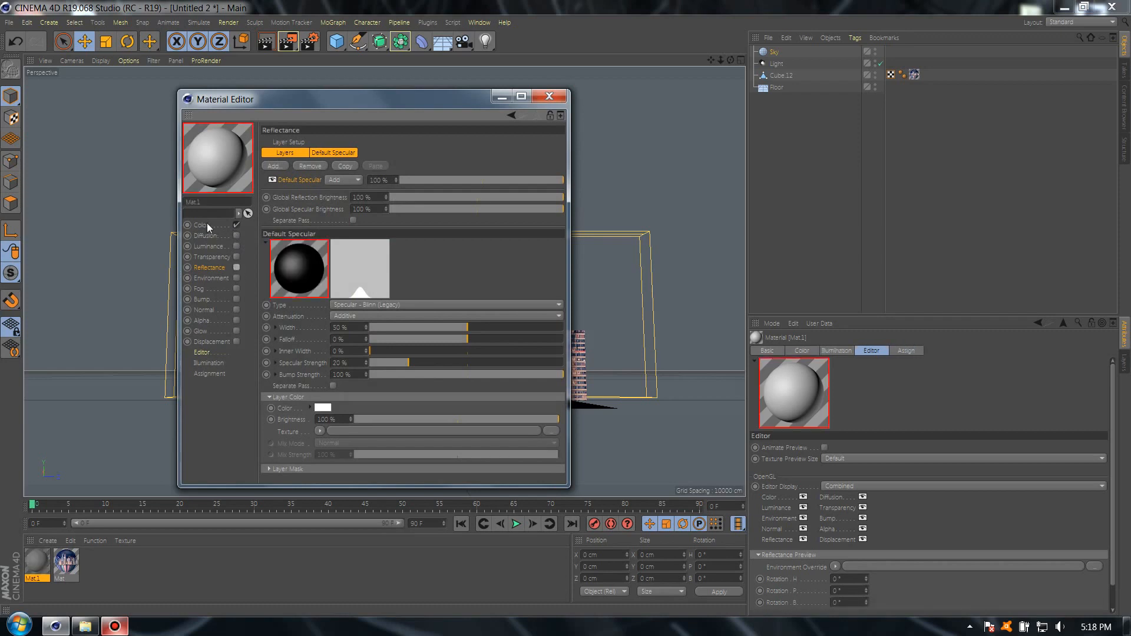
{"action": "left_click", "coordinate": [201, 226]}
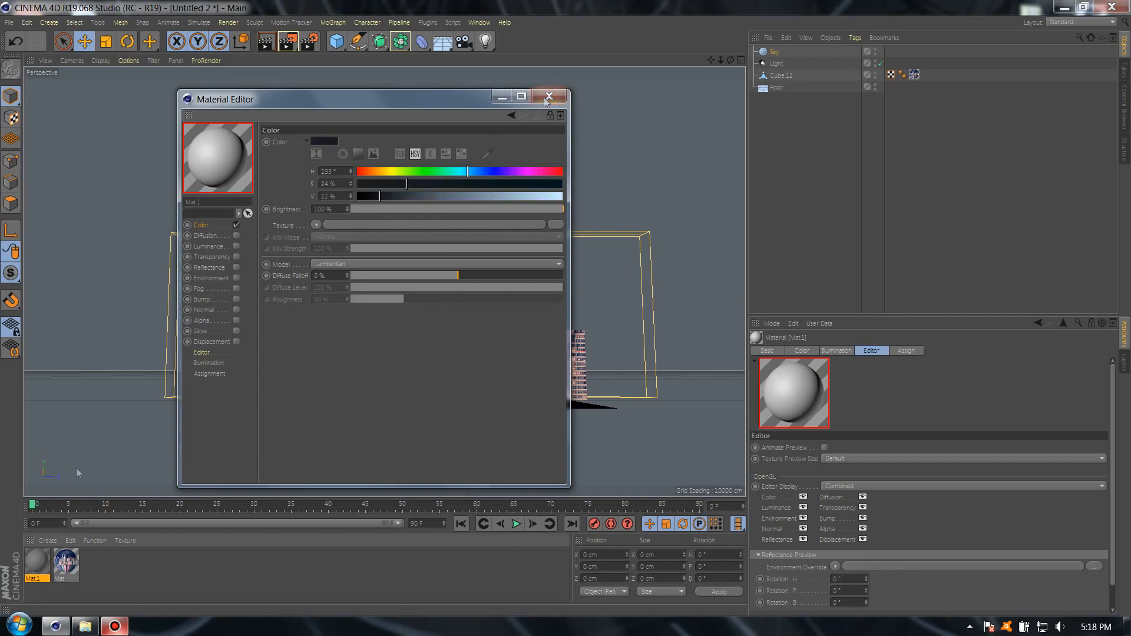
{"action": "left_click", "coordinate": [549, 97]}
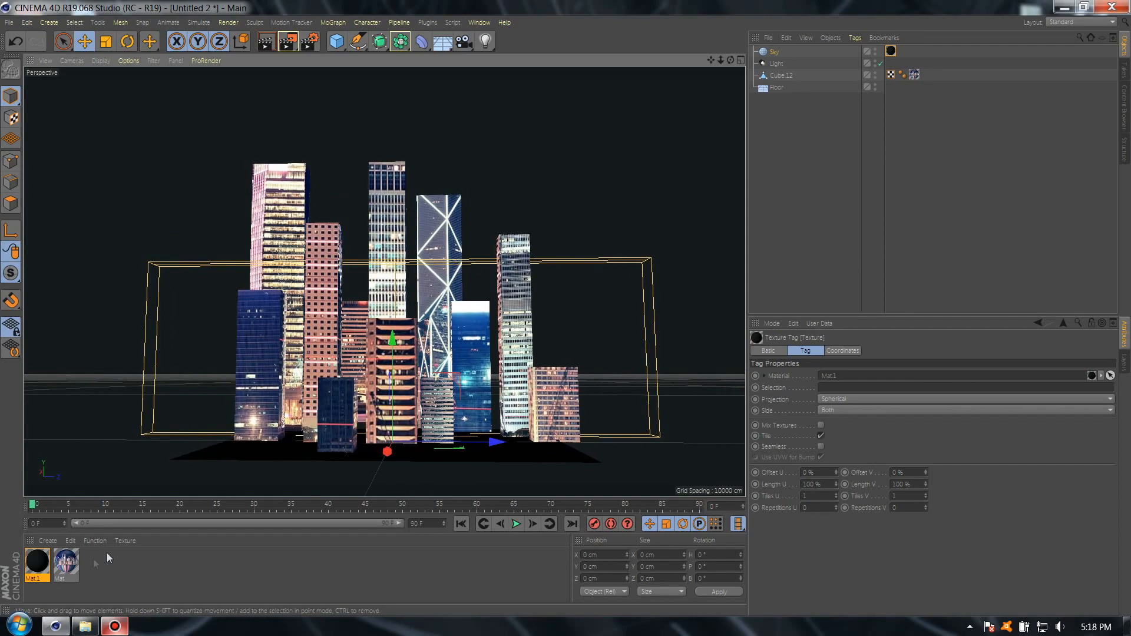
- Reopen the cityscape Mat material in the Material Editor
{"action": "double_click", "coordinate": [60, 562]}
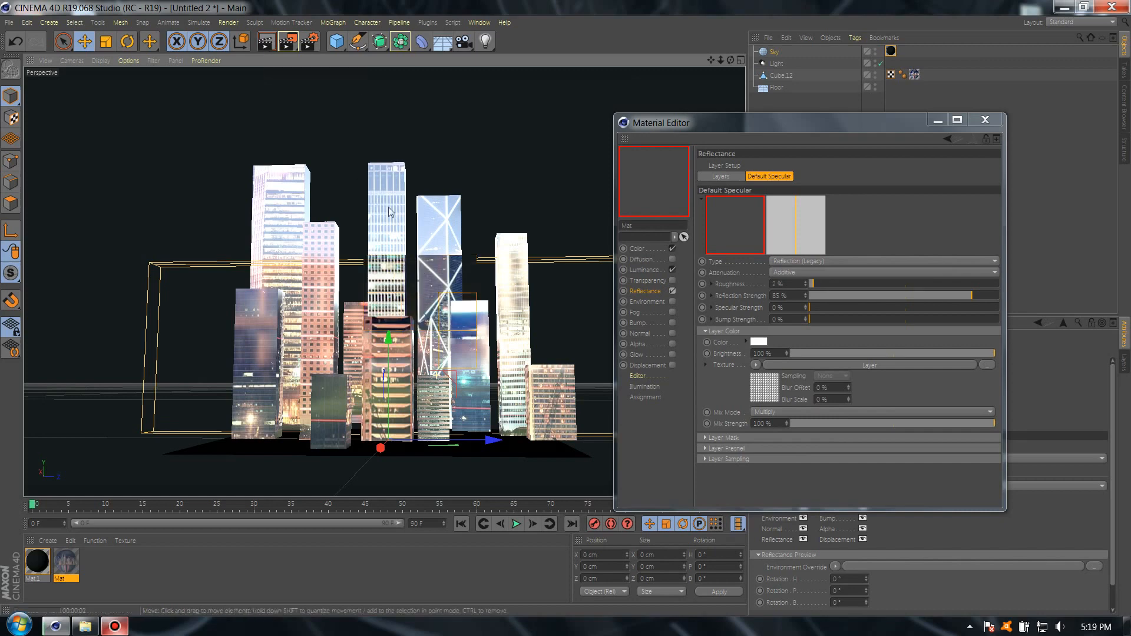
{"action": "mouse_move", "coordinate": [403, 228]}
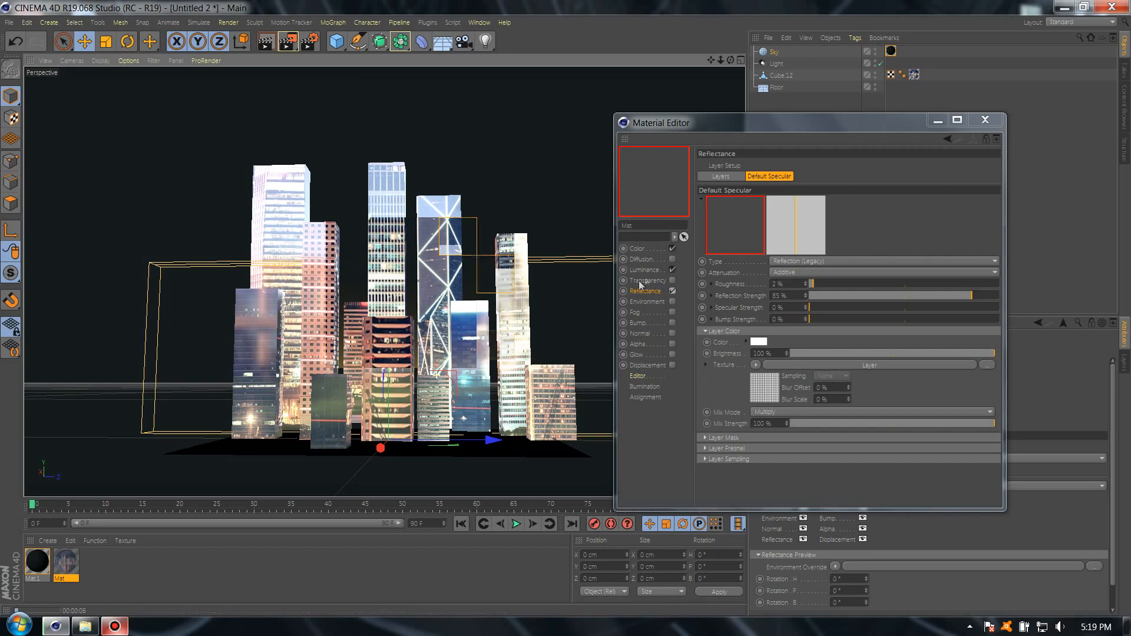
- Enable Luminance with the cityscape texture blended by Multiply at 49% strength
{"action": "left_click", "coordinate": [646, 269]}
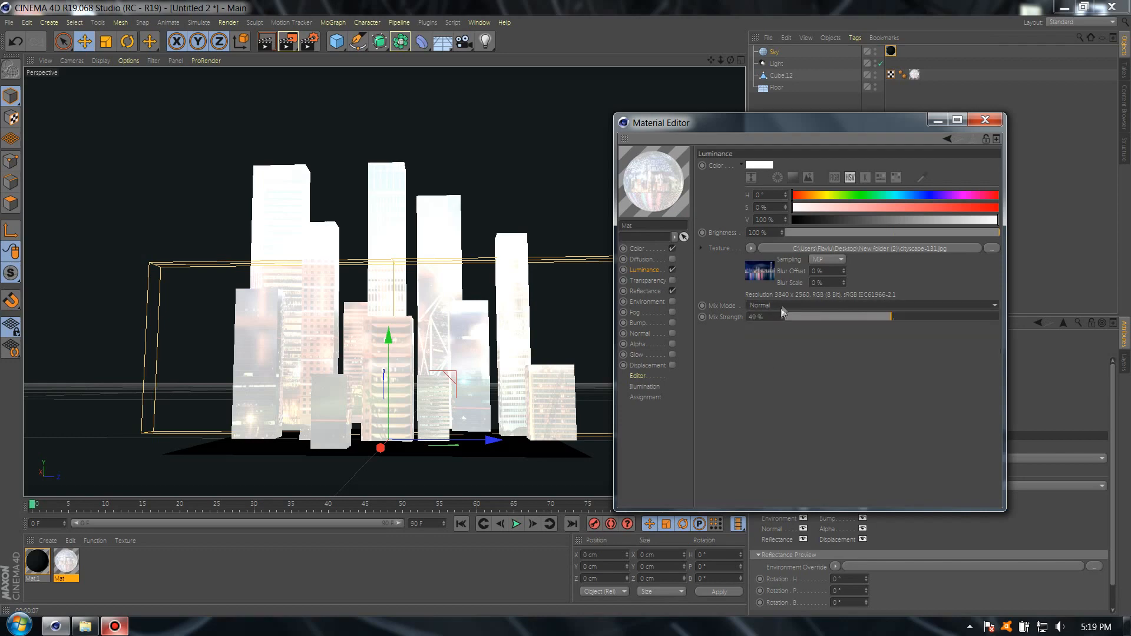
{"action": "left_click", "coordinate": [872, 305]}
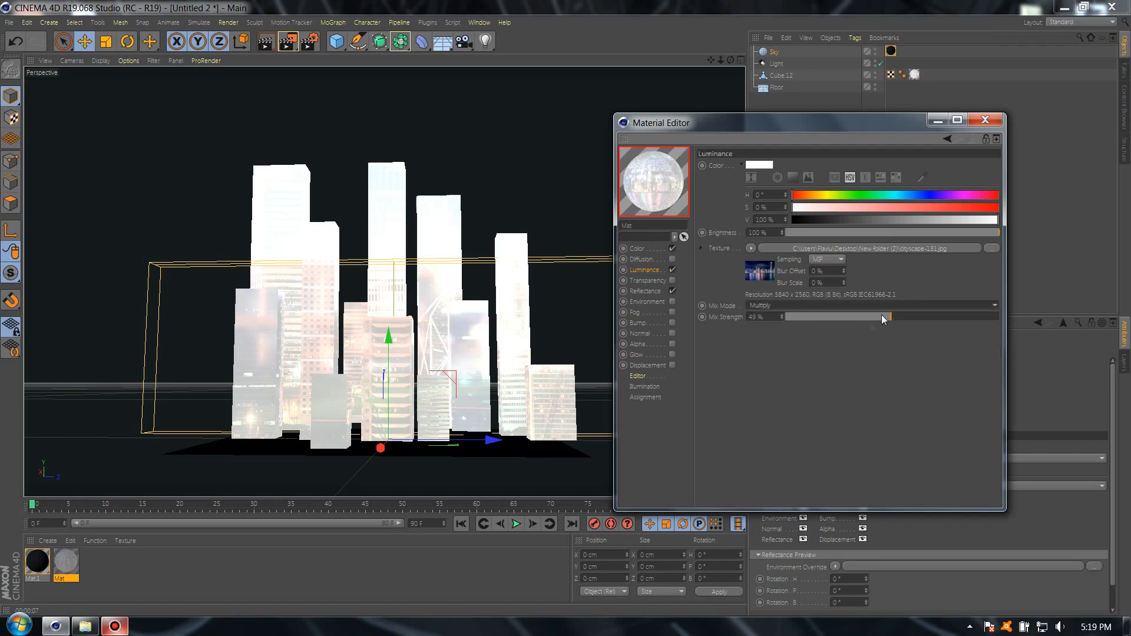